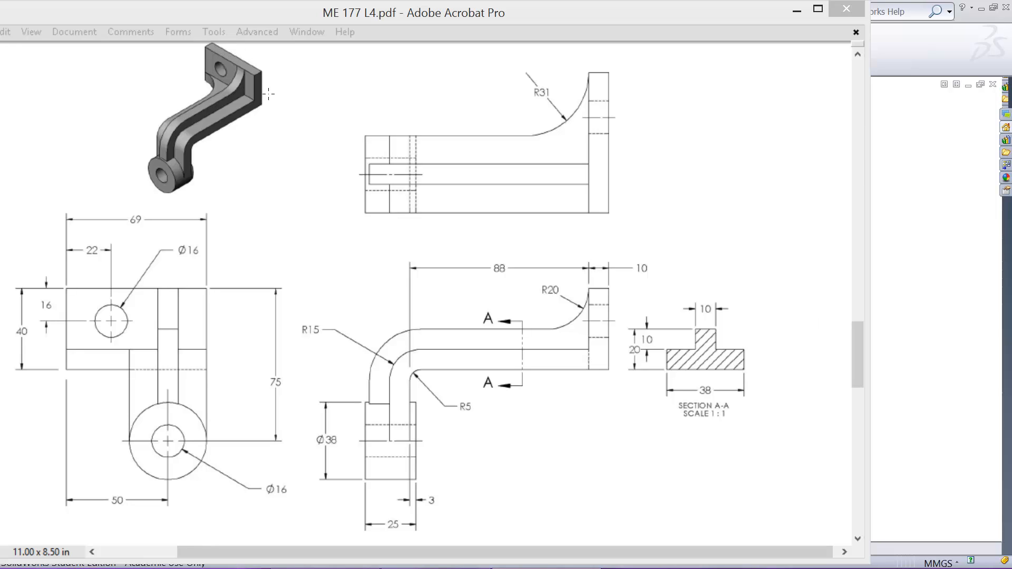
pyautogui.moveTo(123, 260)
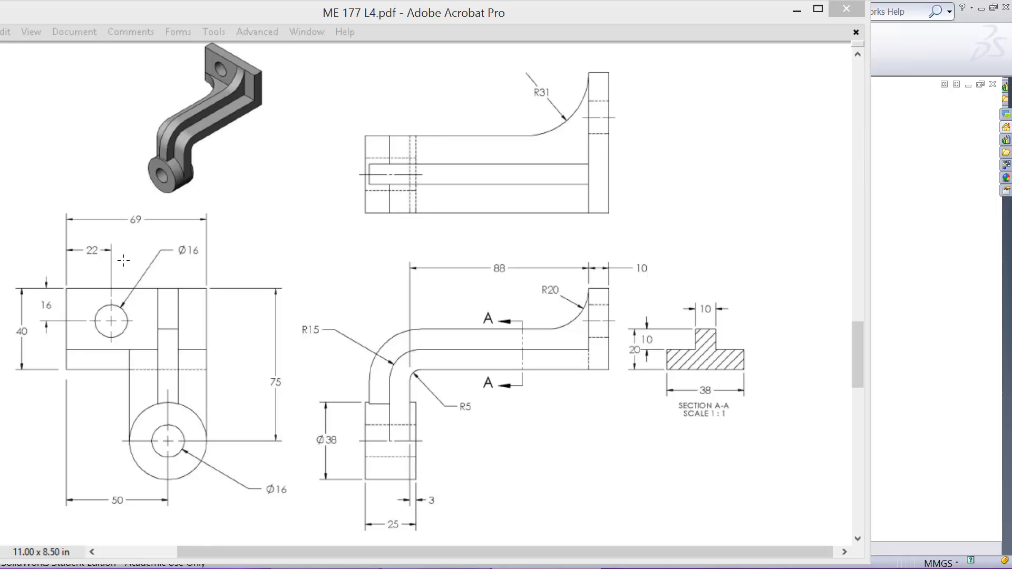
pyautogui.moveTo(82, 268)
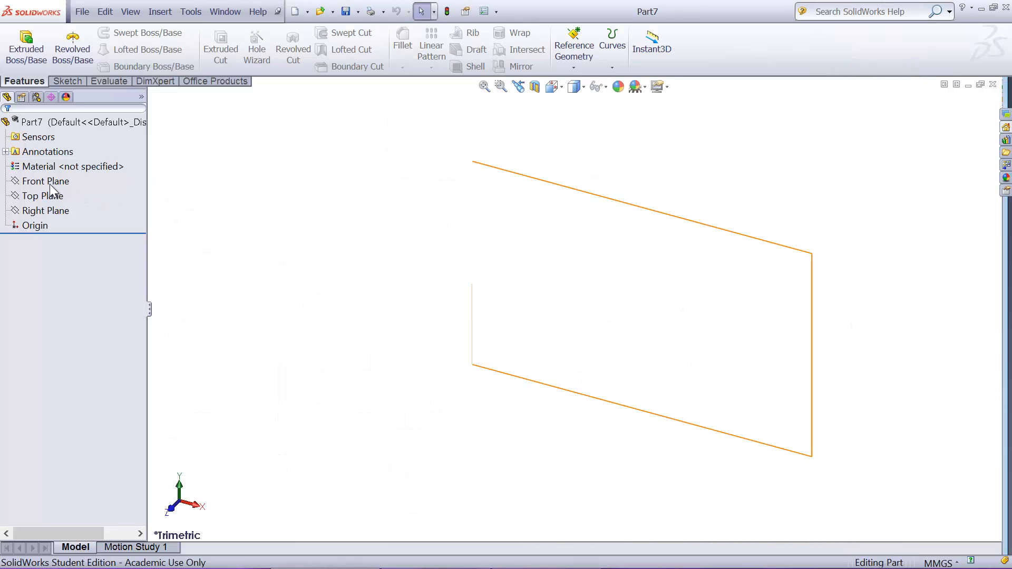
# - Sketch a rectangle on Front Plane and dimension it 69 by 40
pyautogui.click(45, 181)
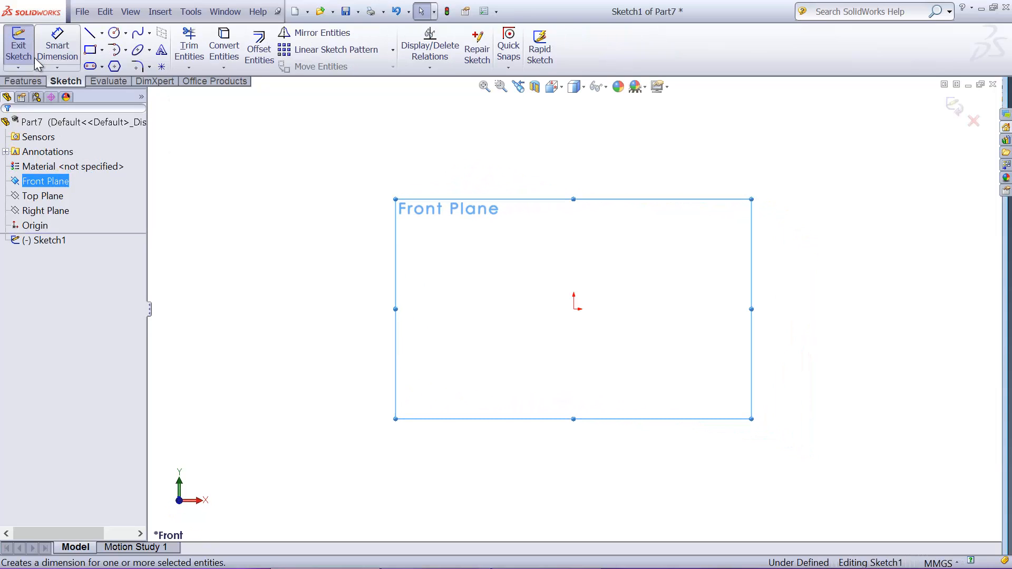
pyautogui.click(89, 49)
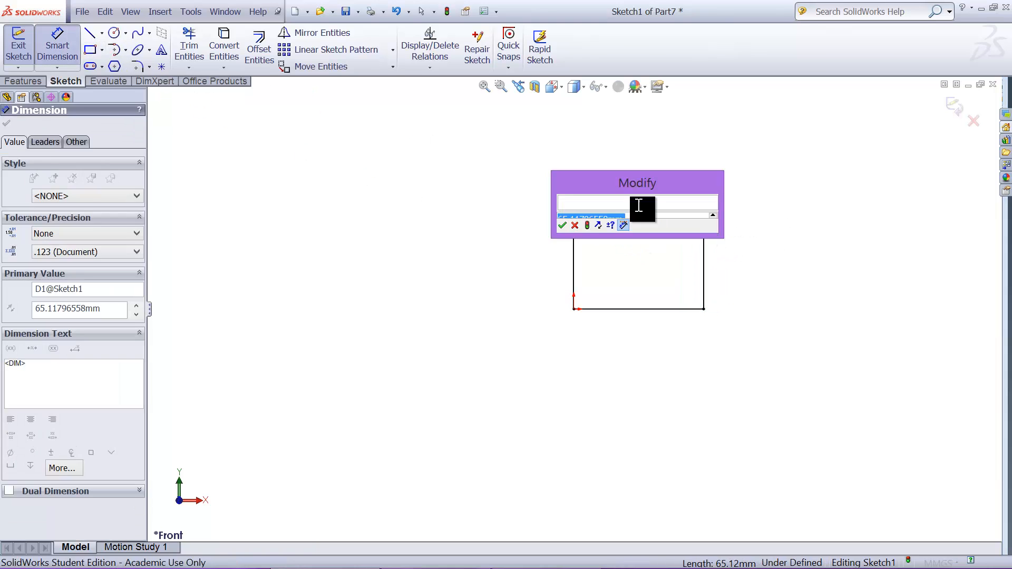
pyautogui.click(563, 225)
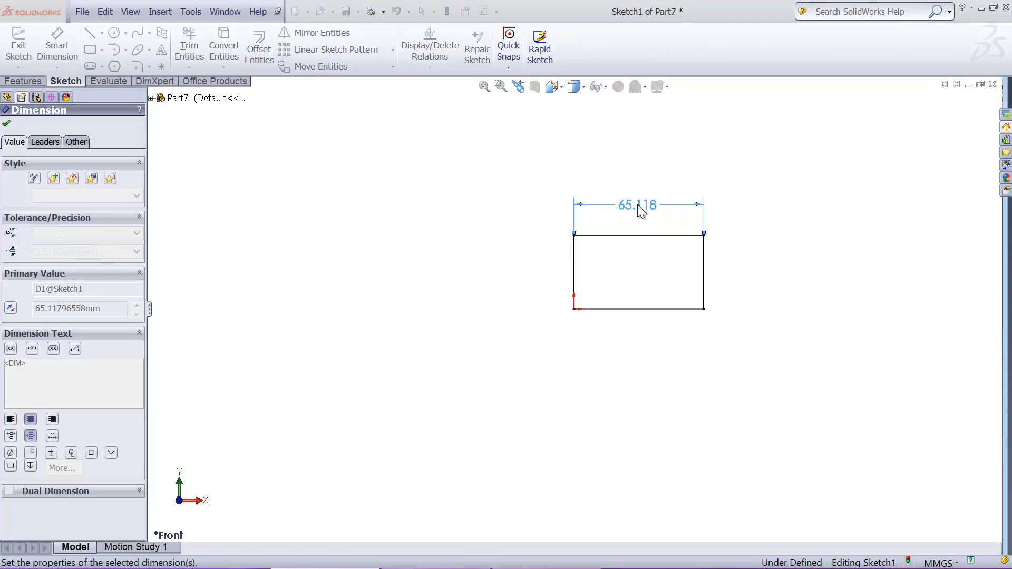
pyautogui.click(572, 271)
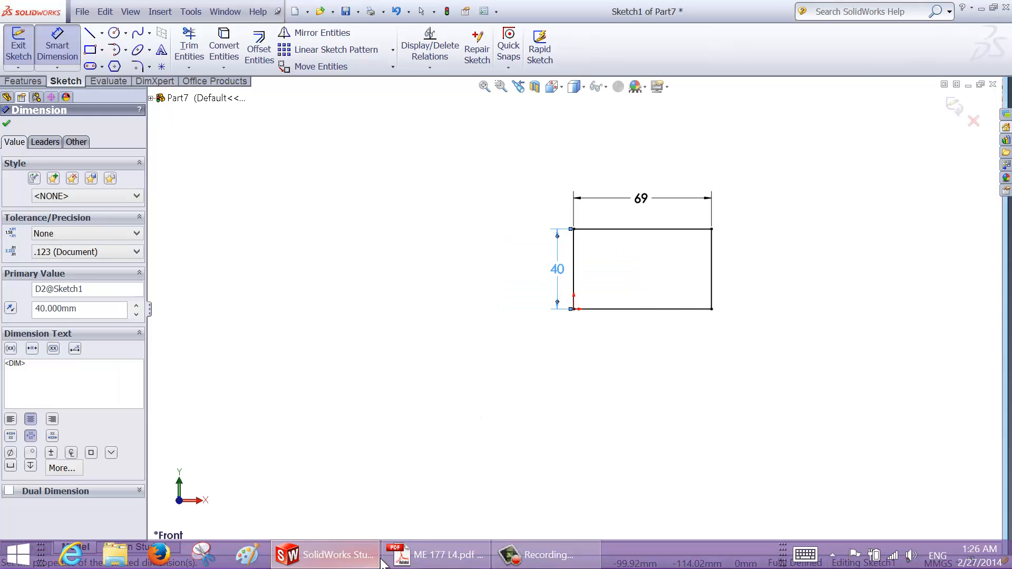
pyautogui.click(448, 554)
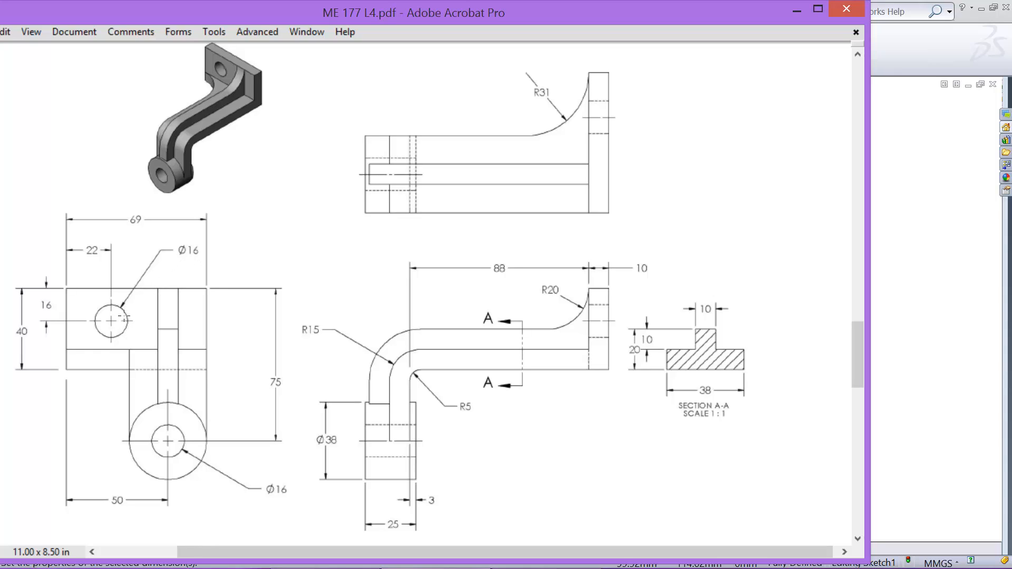
pyautogui.moveTo(930, 54)
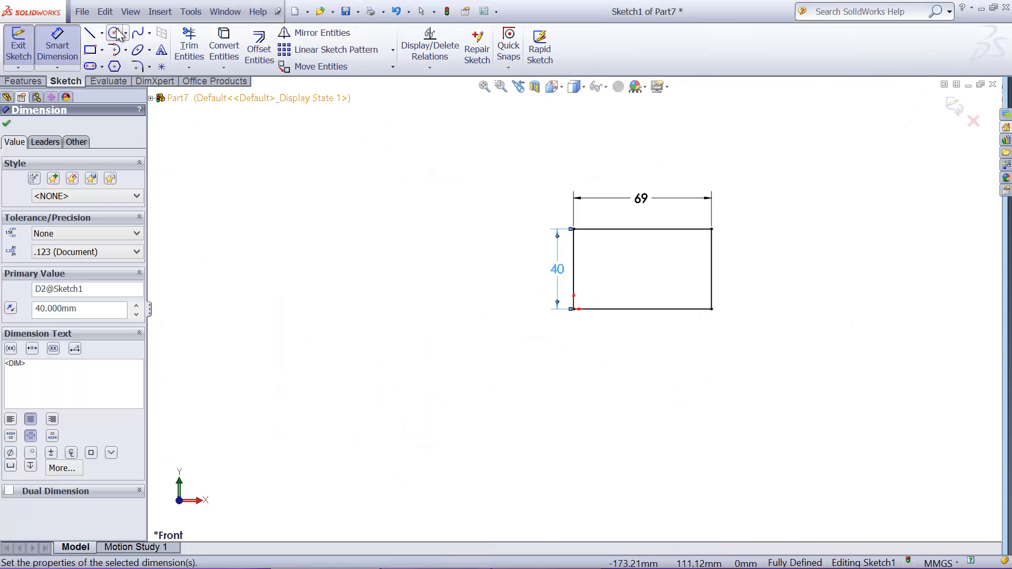
# - Add a Ø16 hole located 22 and 16 from the edges and extrude 10 mm
pyautogui.click(114, 32)
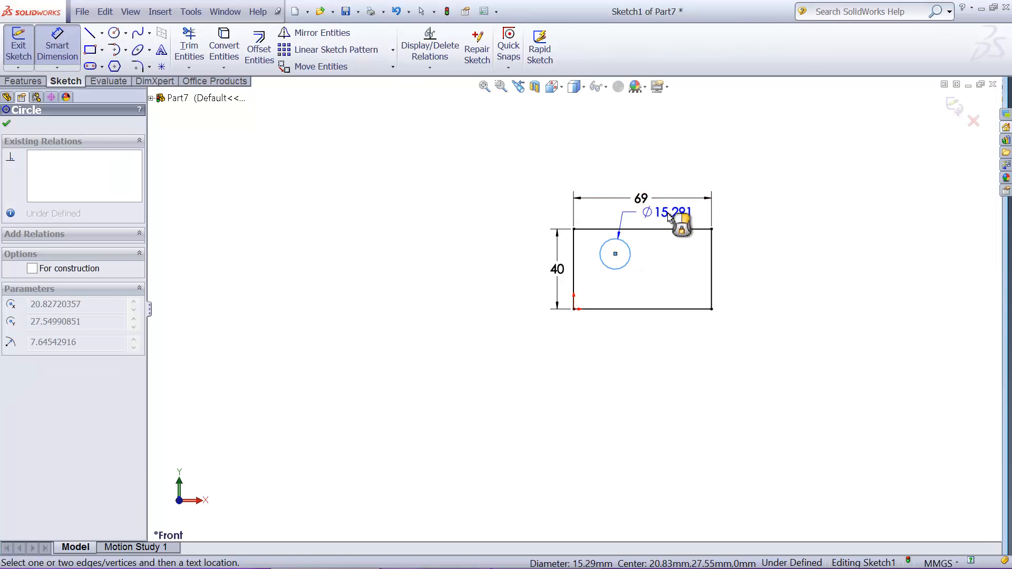
pyautogui.write('16')
pyautogui.write('1')
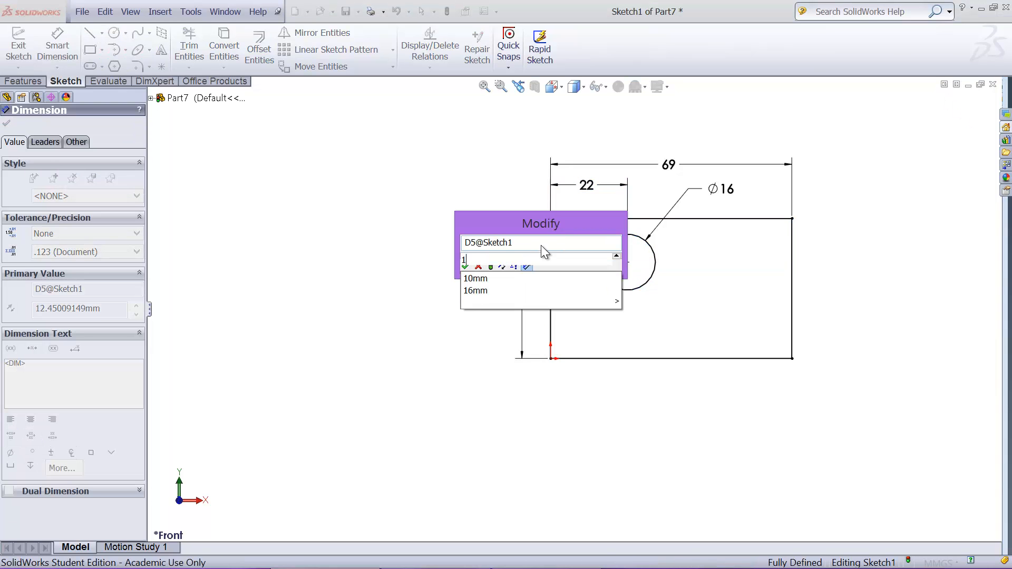
pyautogui.click(464, 267)
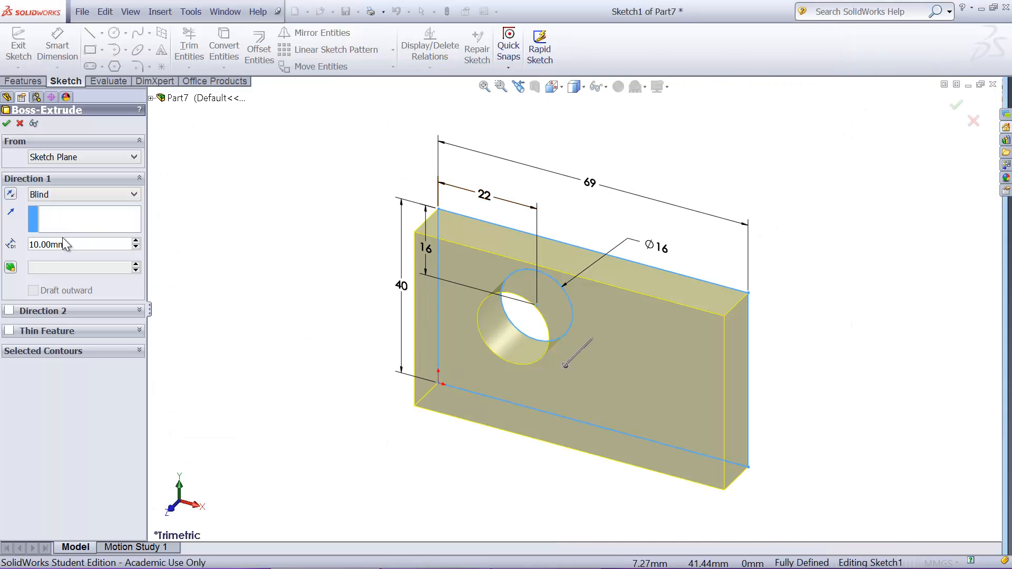
pyautogui.moveTo(261, 214)
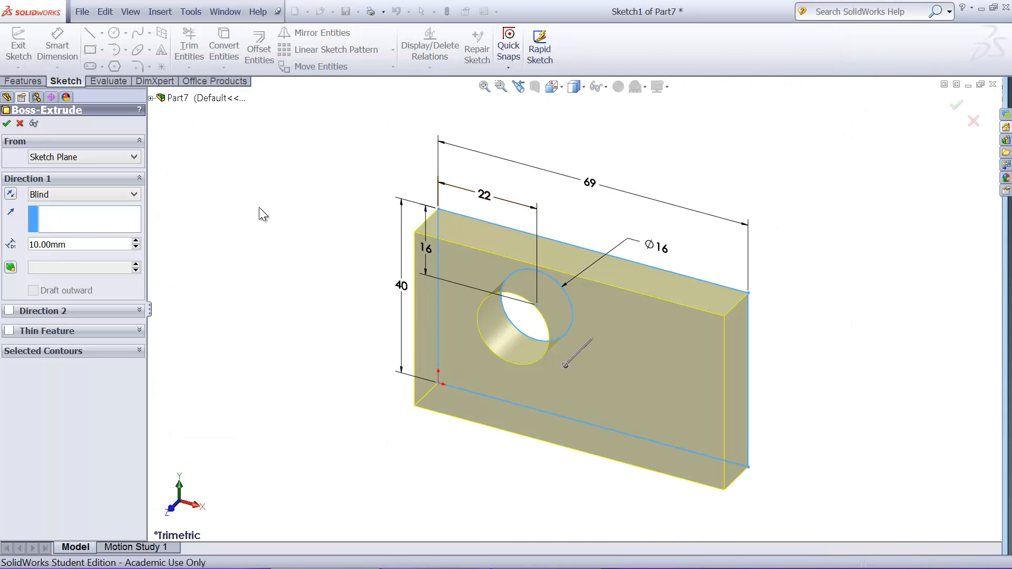
pyautogui.click(6, 124)
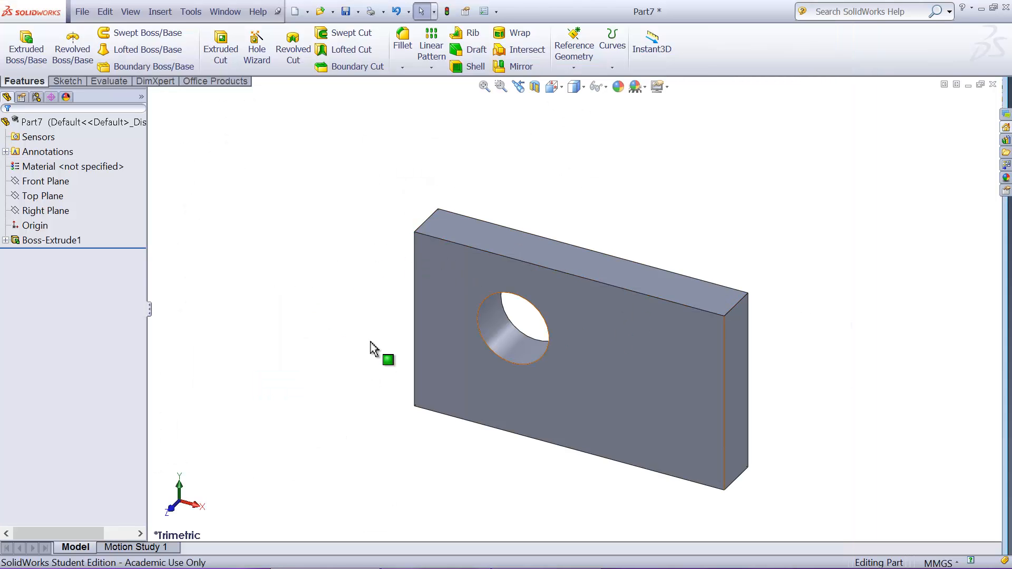
# - Draw a horizontal and a vertical line on the plate's side, dimensioned 88 and 75 mm
pyautogui.click(736, 387)
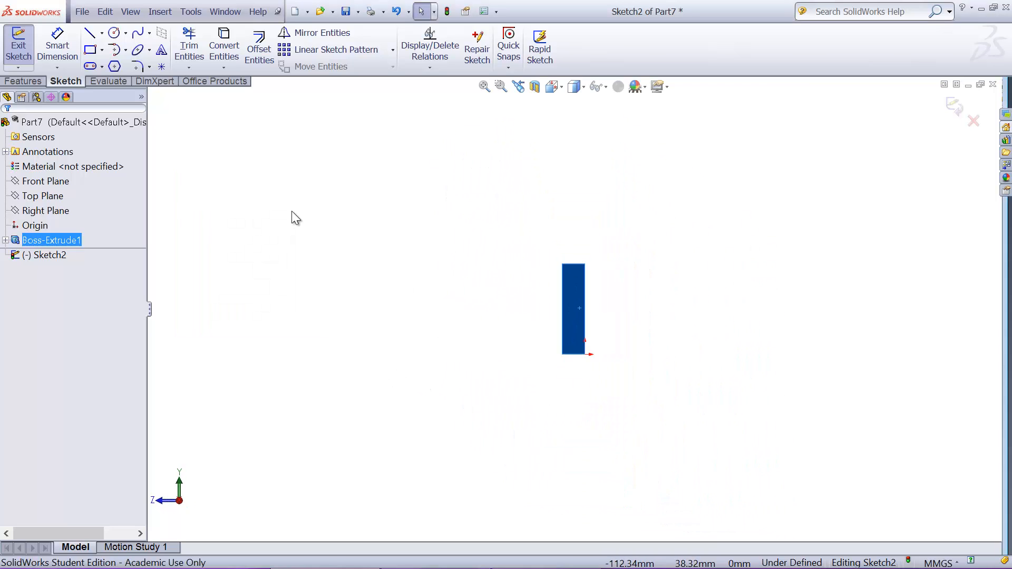
pyautogui.click(90, 32)
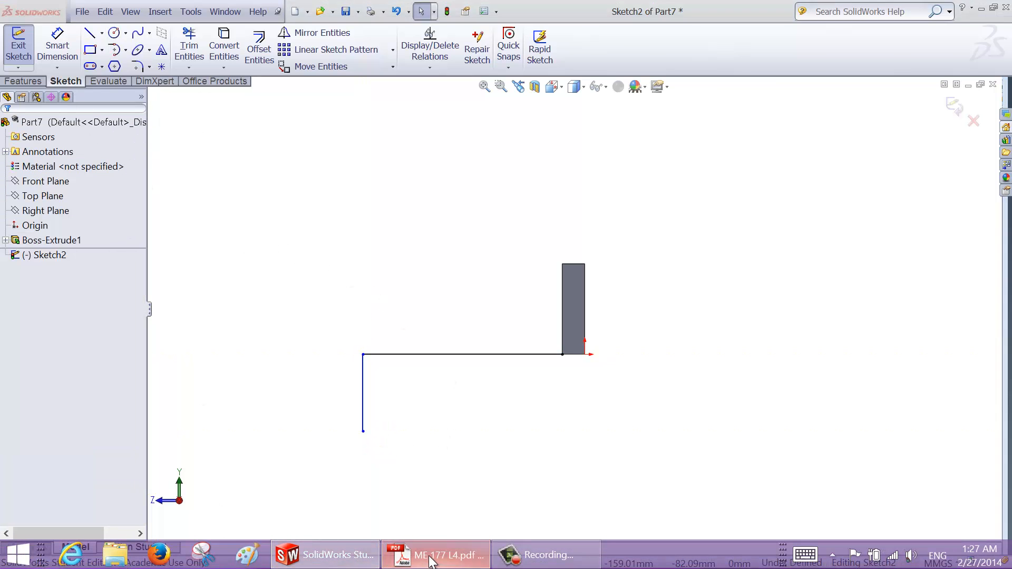
pyautogui.click(436, 554)
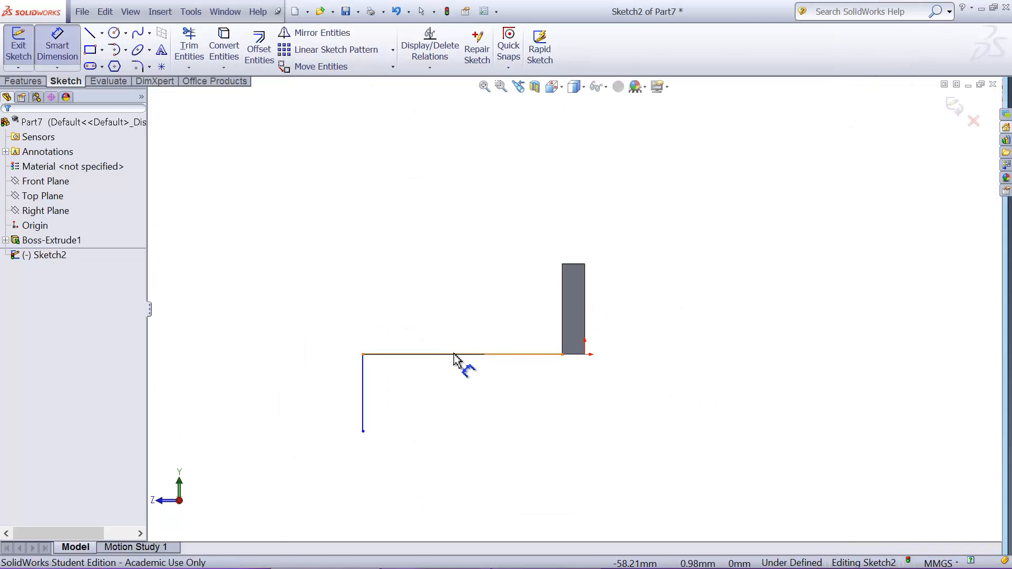
pyautogui.click(462, 356)
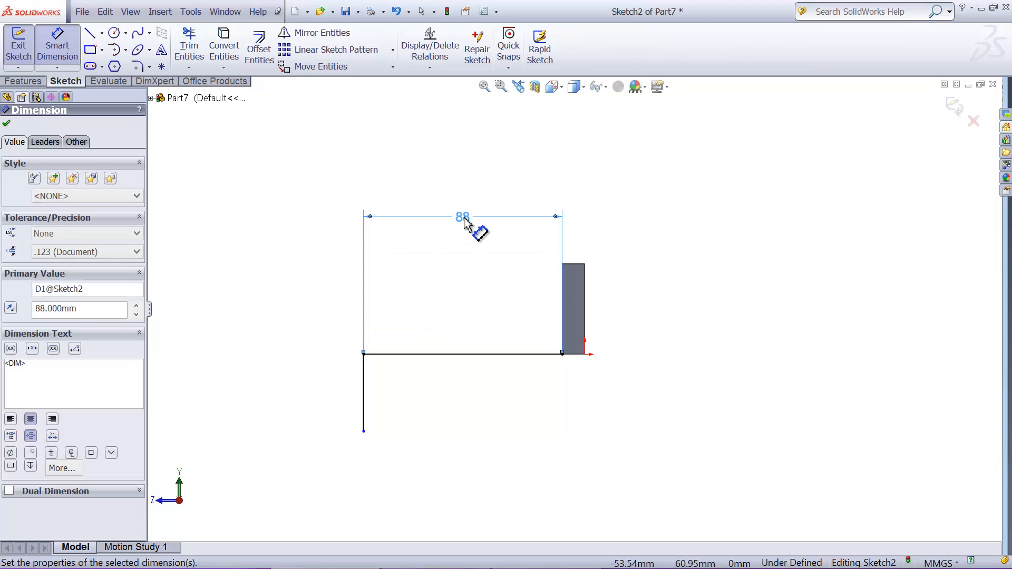
pyautogui.click(434, 555)
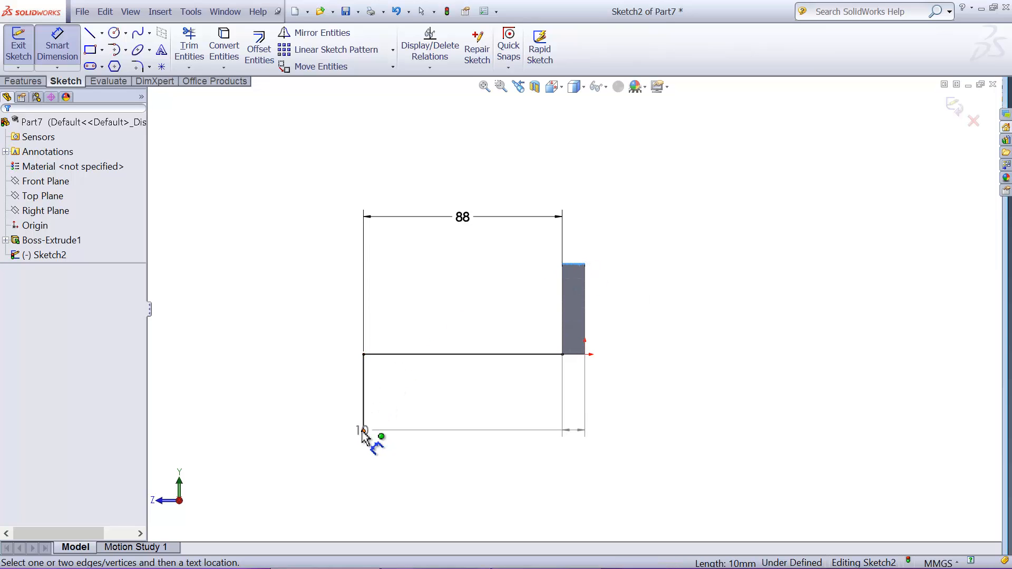
pyautogui.click(363, 431)
pyautogui.write('75')
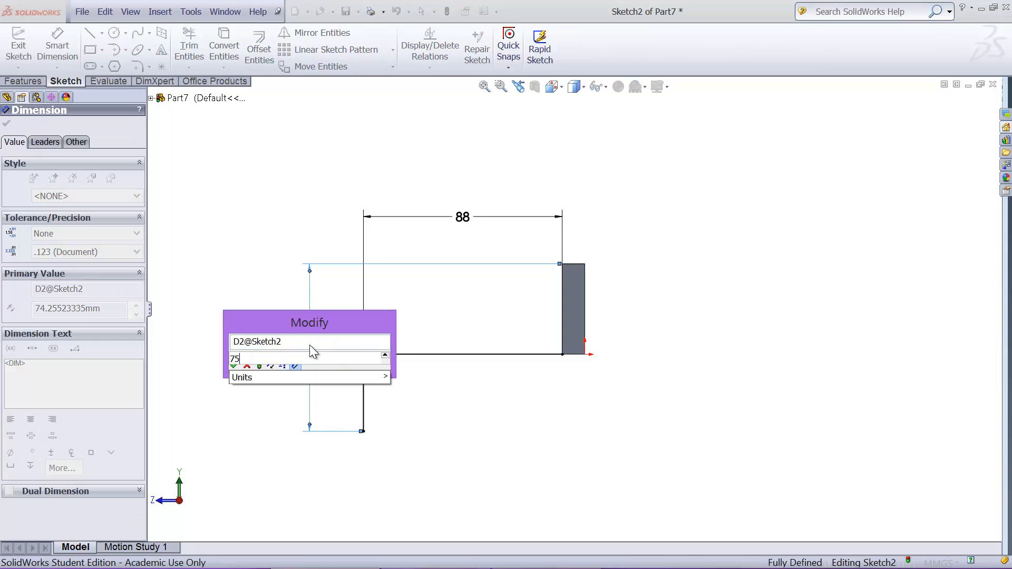
pyautogui.click(434, 554)
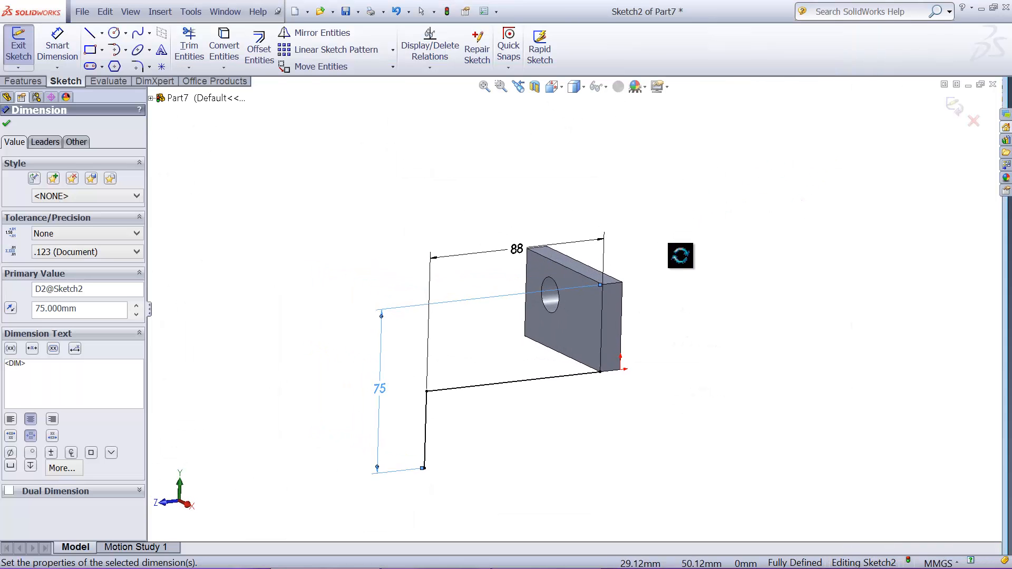
# - Extrude the L-path as a 10 mm thin feature, 38 mm deep, with R5 rounded corners
pyautogui.click(6, 123)
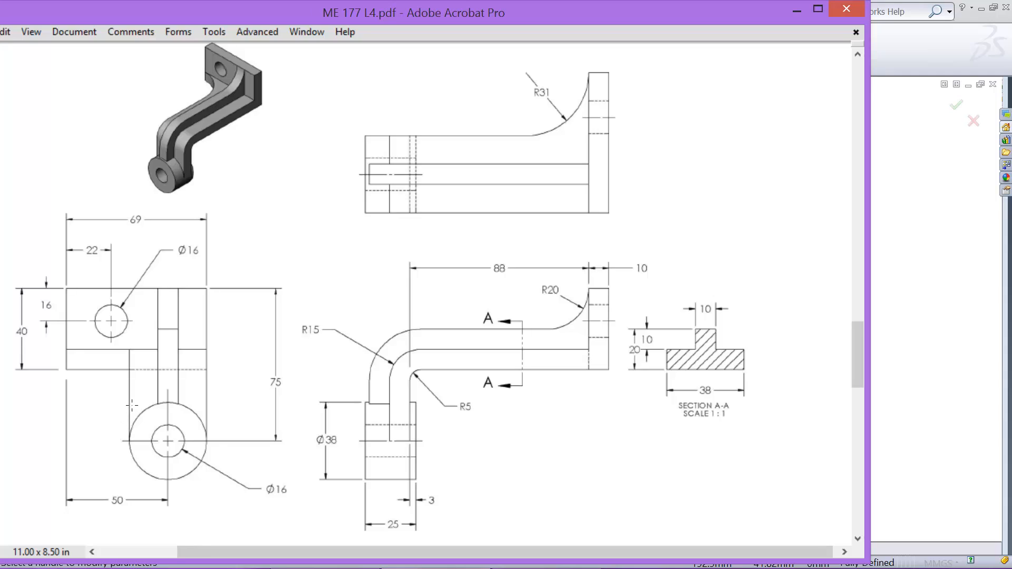
pyautogui.click(167, 441)
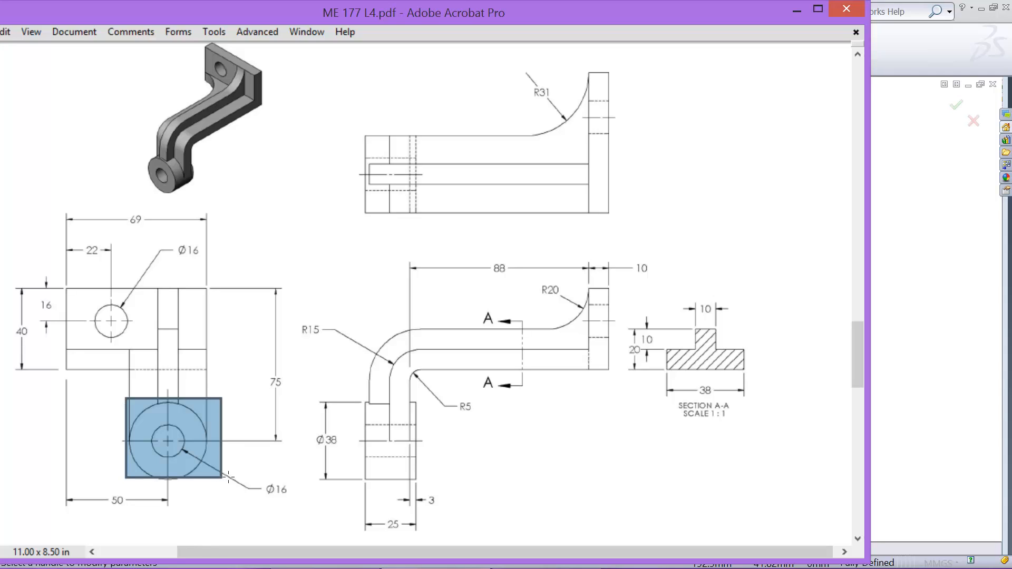
pyautogui.moveTo(335, 460)
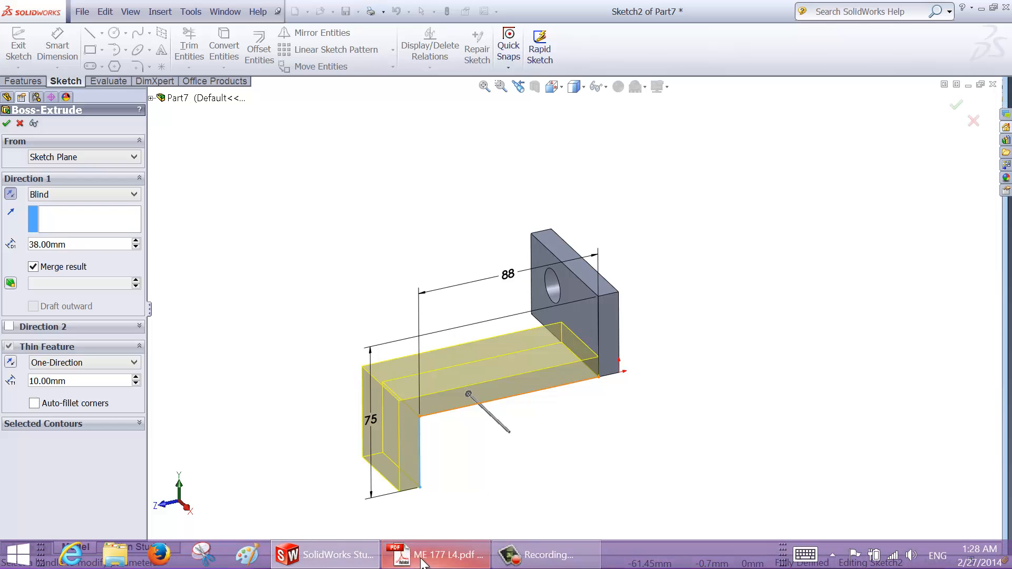
pyautogui.click(436, 554)
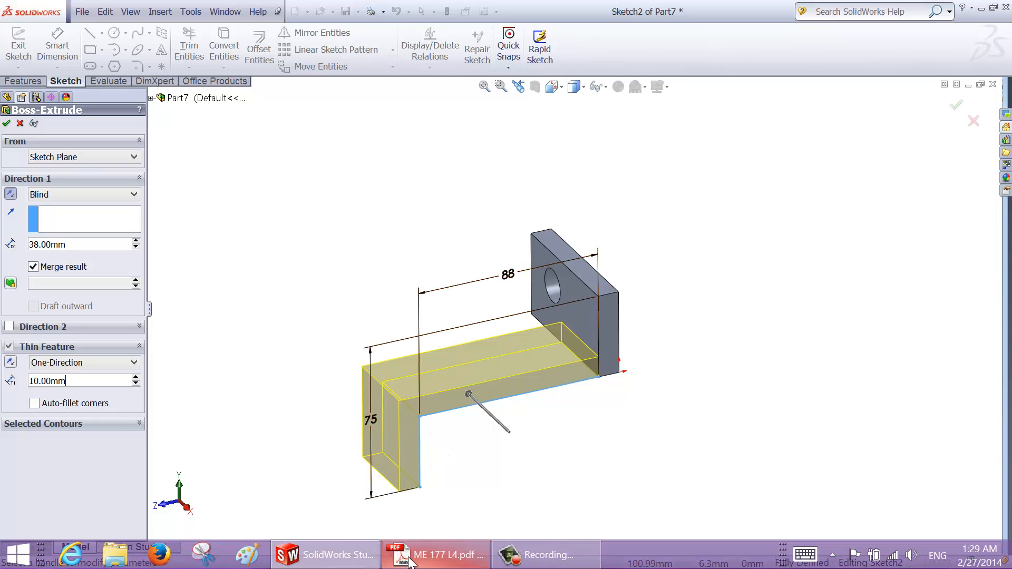
pyautogui.click(436, 554)
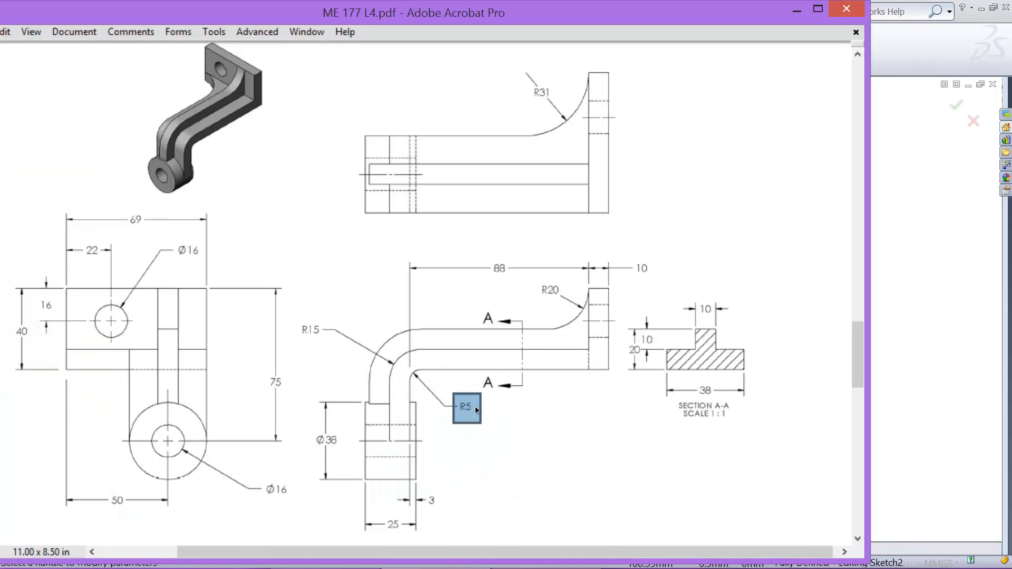
pyautogui.click(325, 554)
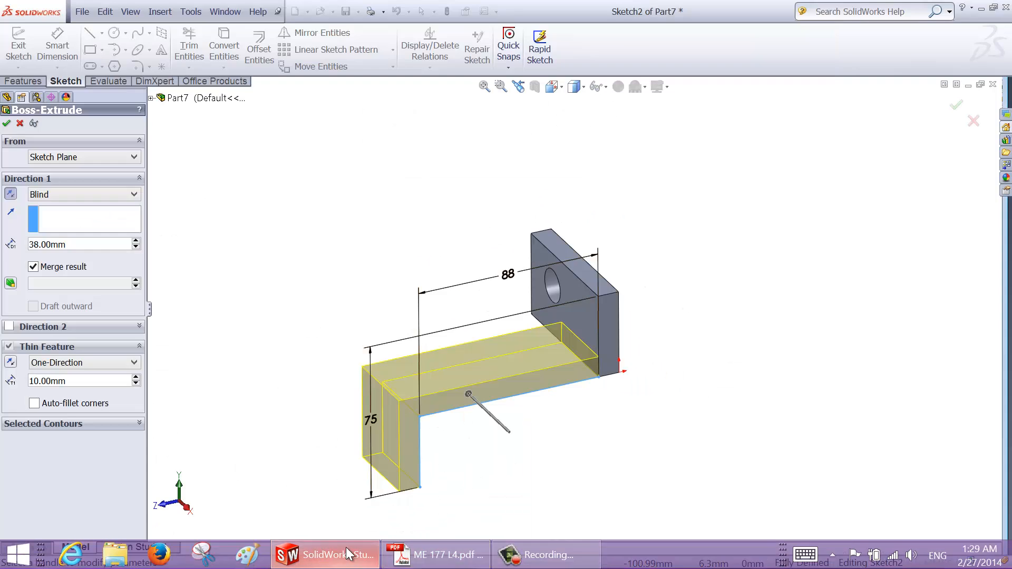
pyautogui.click(34, 403)
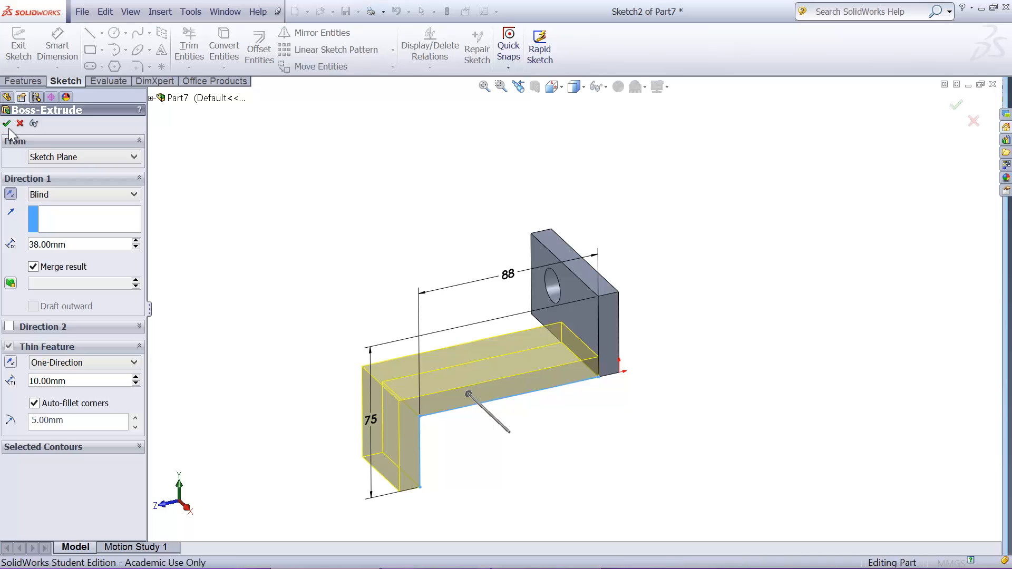
pyautogui.click(7, 123)
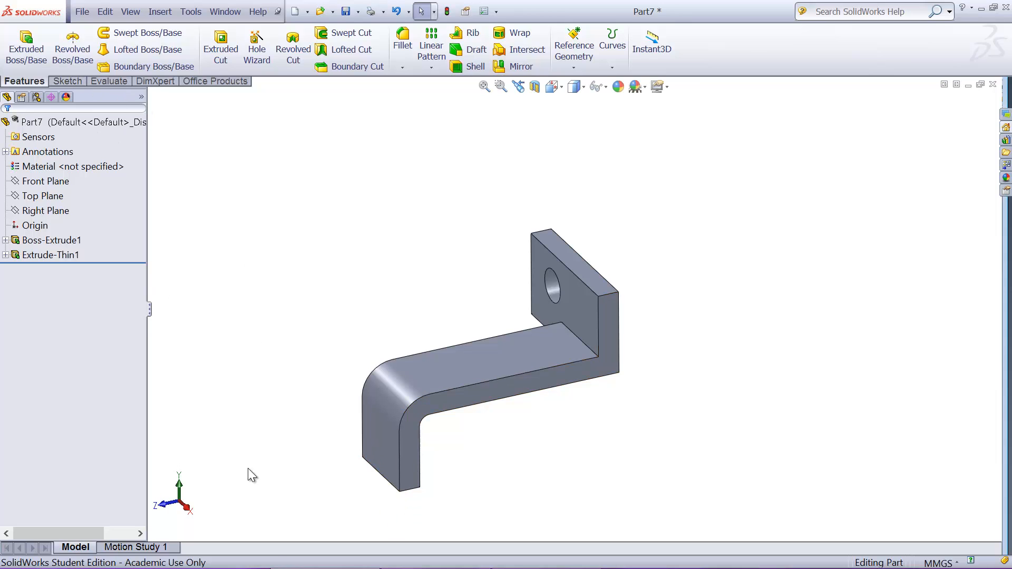
# - Sketch a circle centred on the arm end's bottom edge and launch Extruded Boss/Base
pyautogui.click(434, 556)
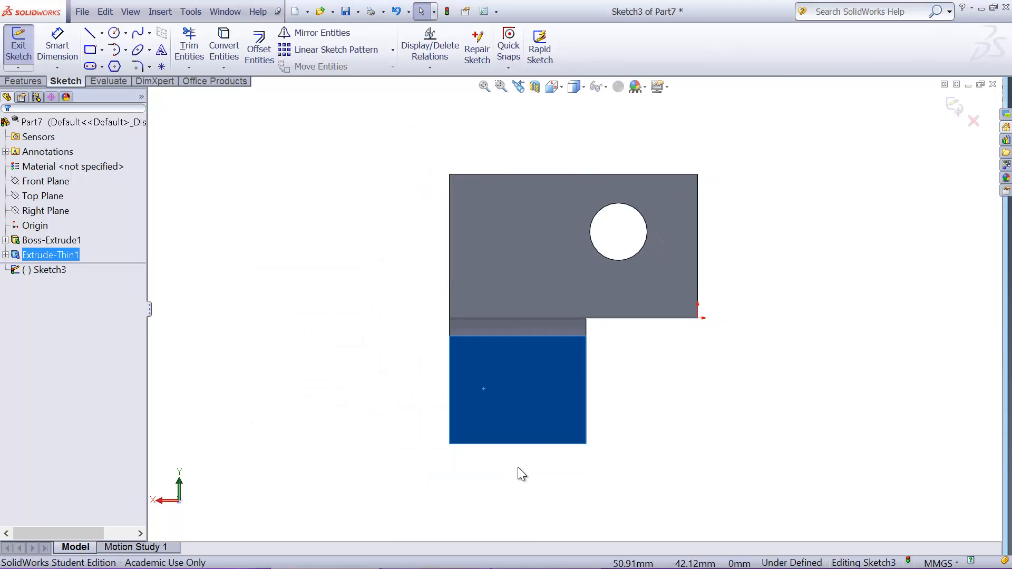
pyautogui.click(114, 32)
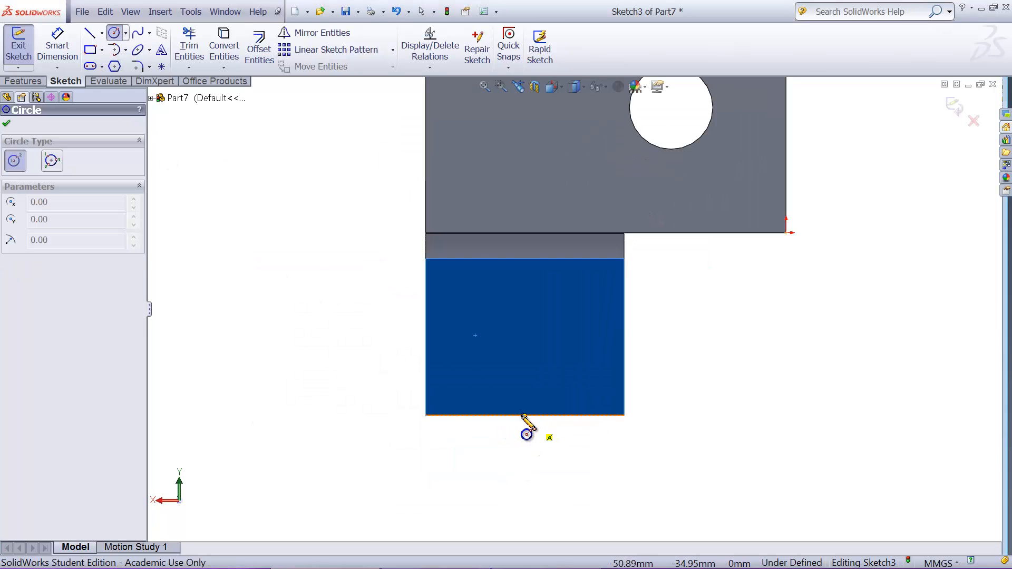
pyautogui.moveTo(544, 428)
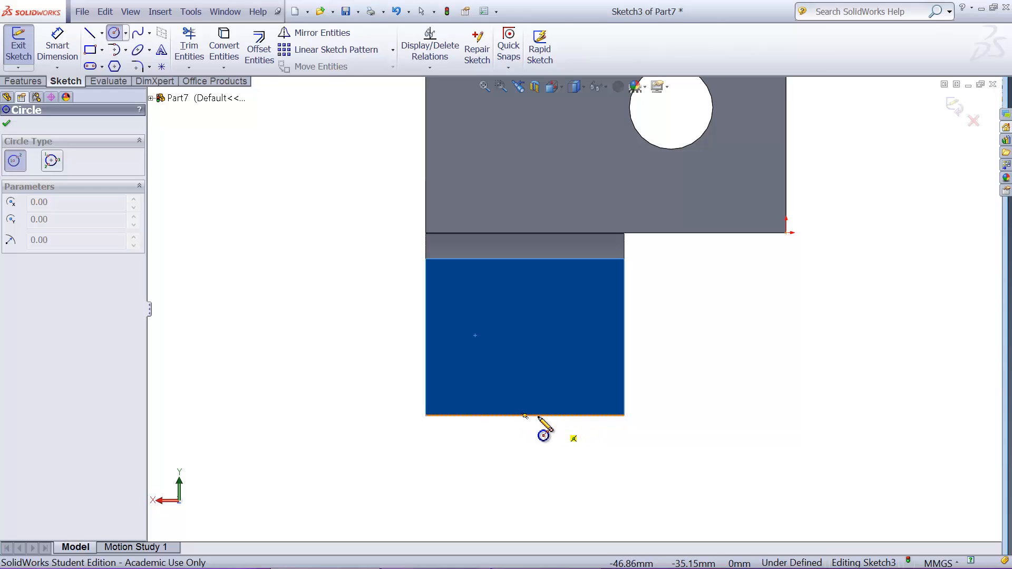
pyautogui.moveTo(529, 432)
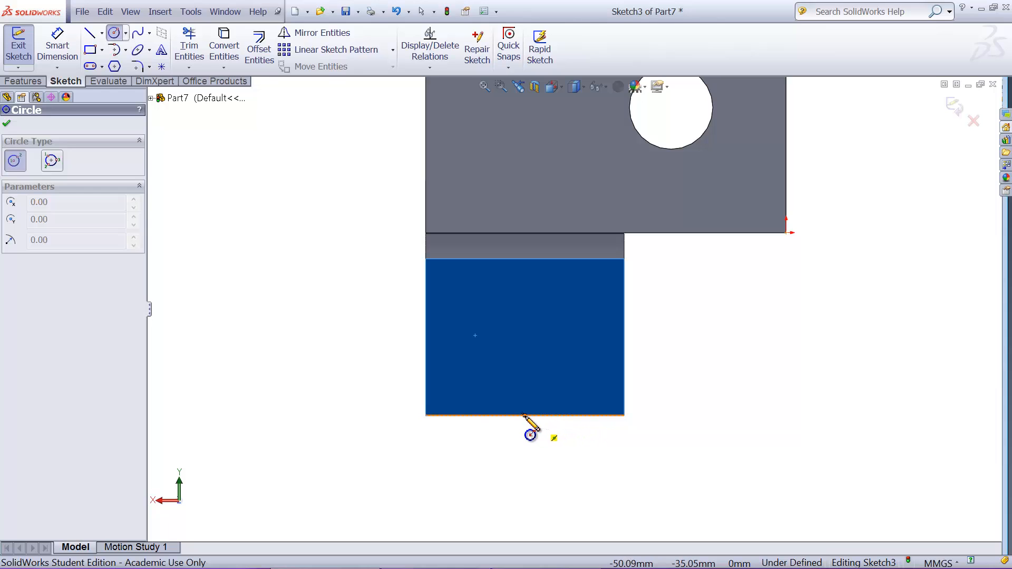
pyautogui.moveTo(529, 436); pyautogui.dragTo(626, 436)
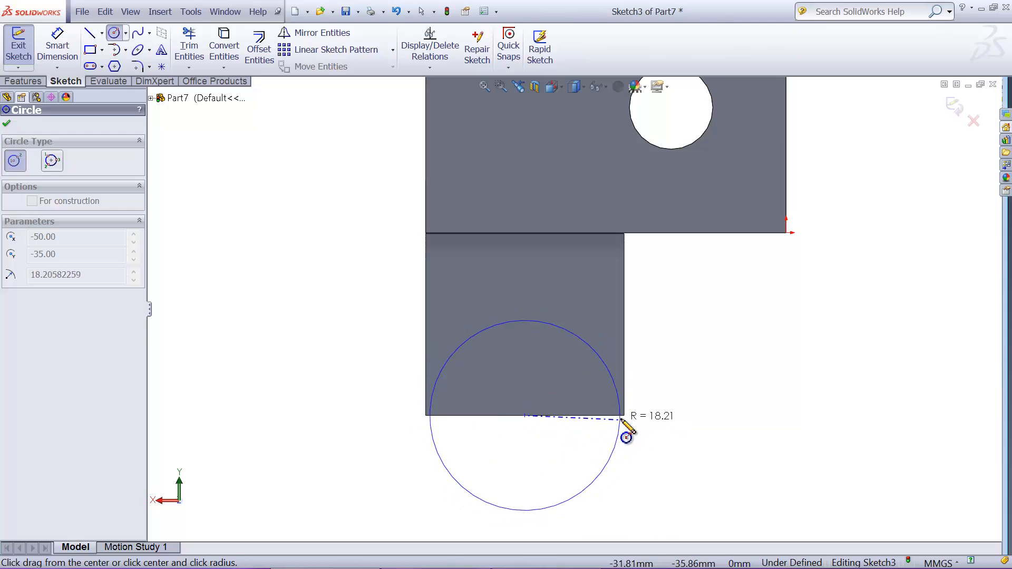
pyautogui.click(627, 437)
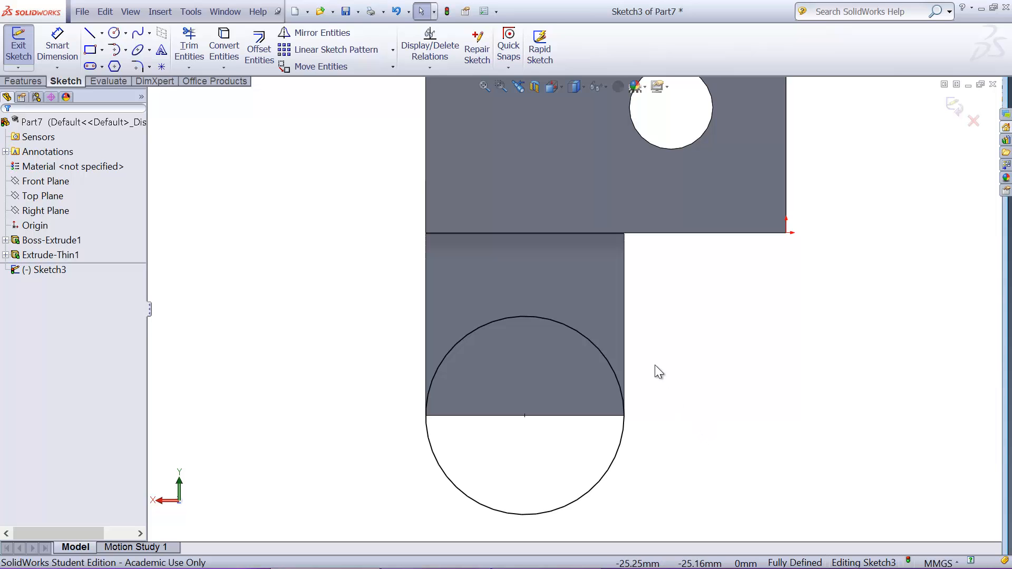
pyautogui.moveTo(659, 371); pyautogui.dragTo(719, 440)
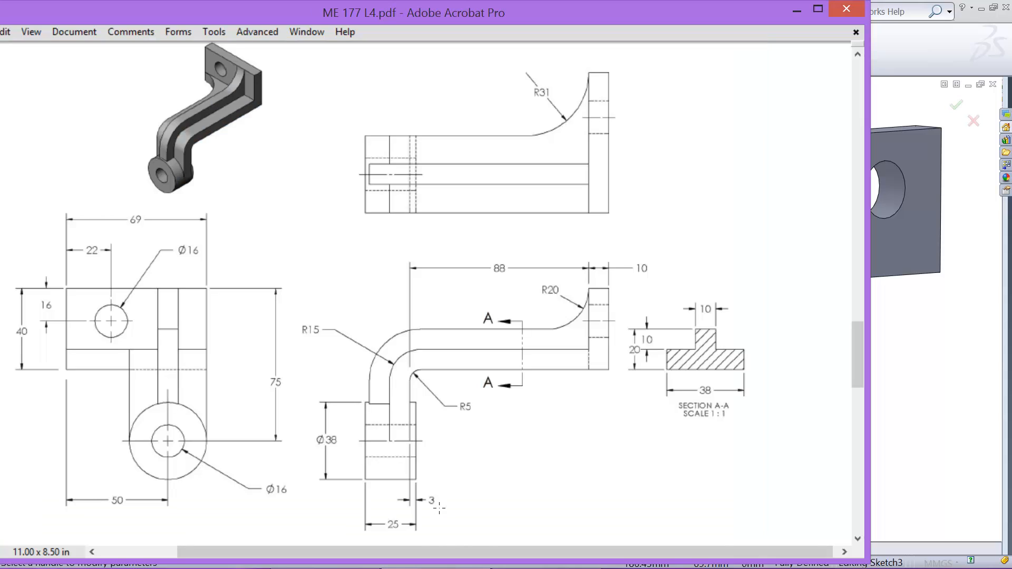
pyautogui.click(431, 500)
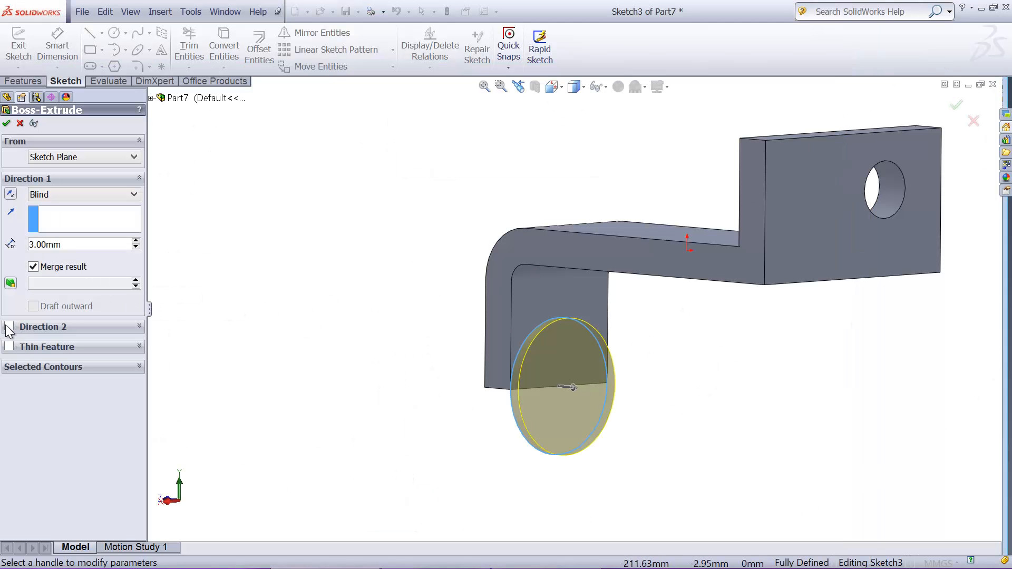
# - Enable Direction 2 so the boss extends on both sides of the arm end
pyautogui.click(10, 326)
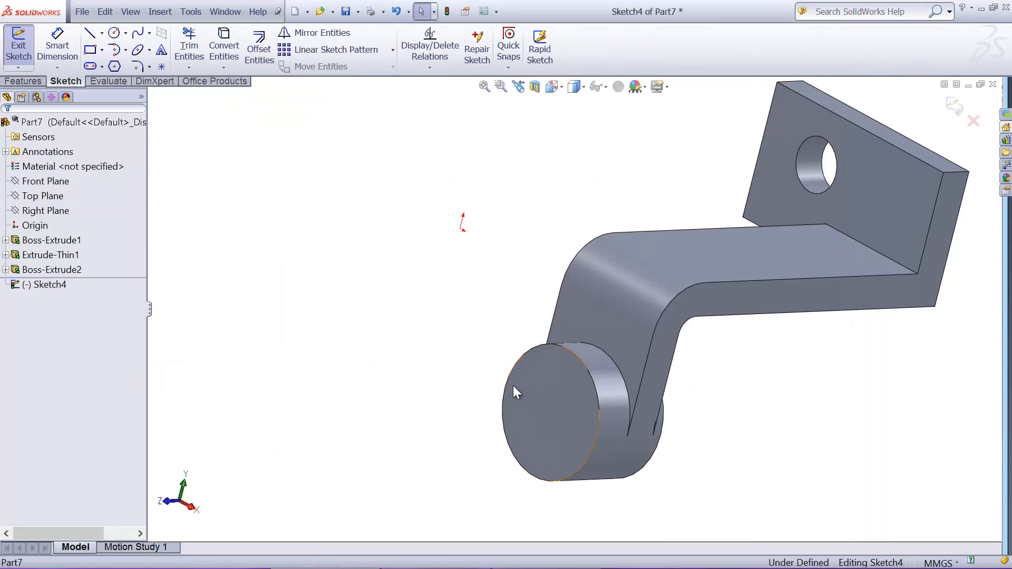
# - Cut a circular hole through all of the boss, then check Front and Top Plane positions
pyautogui.click(114, 32)
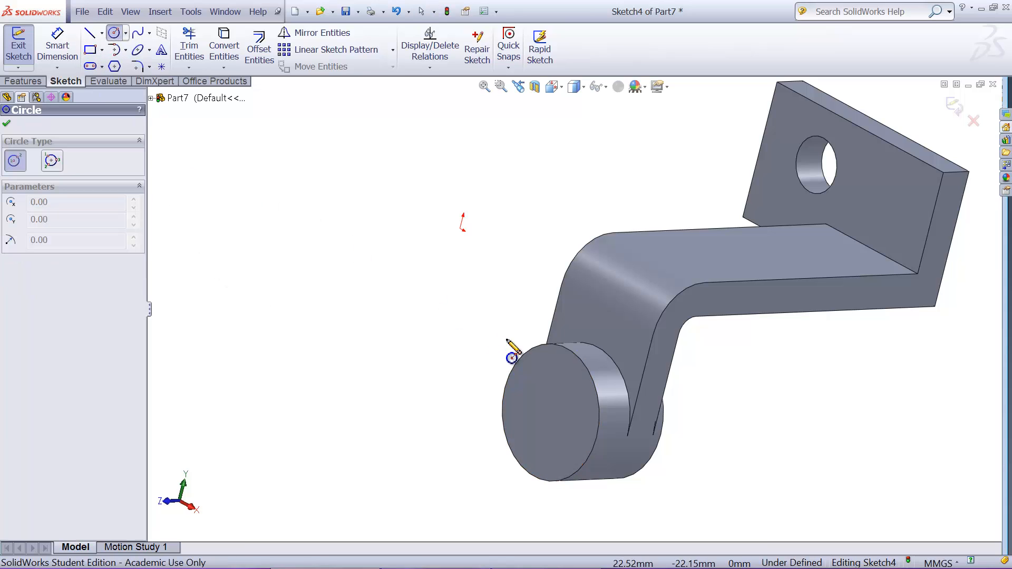
pyautogui.moveTo(606, 454)
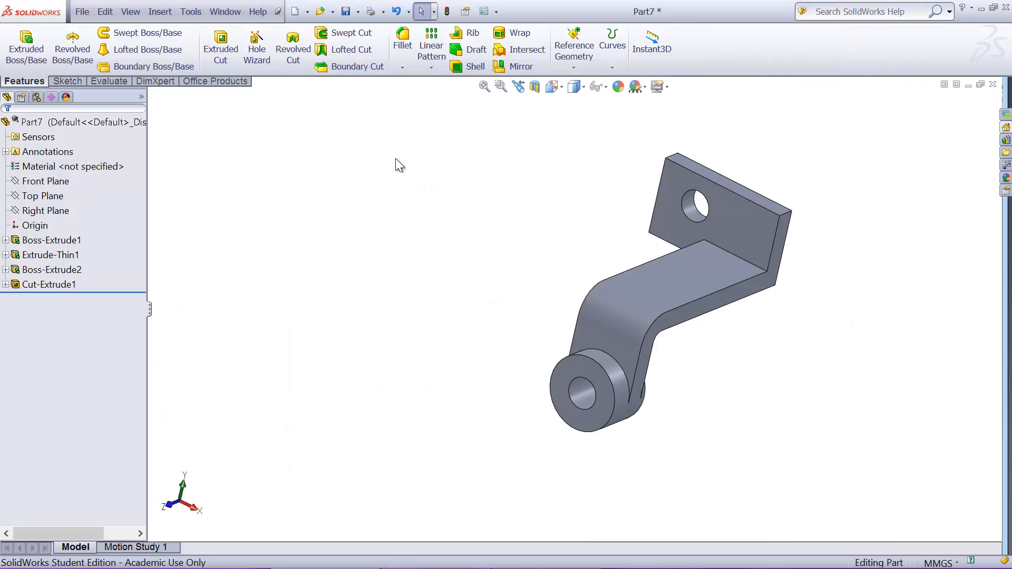
pyautogui.click(46, 181)
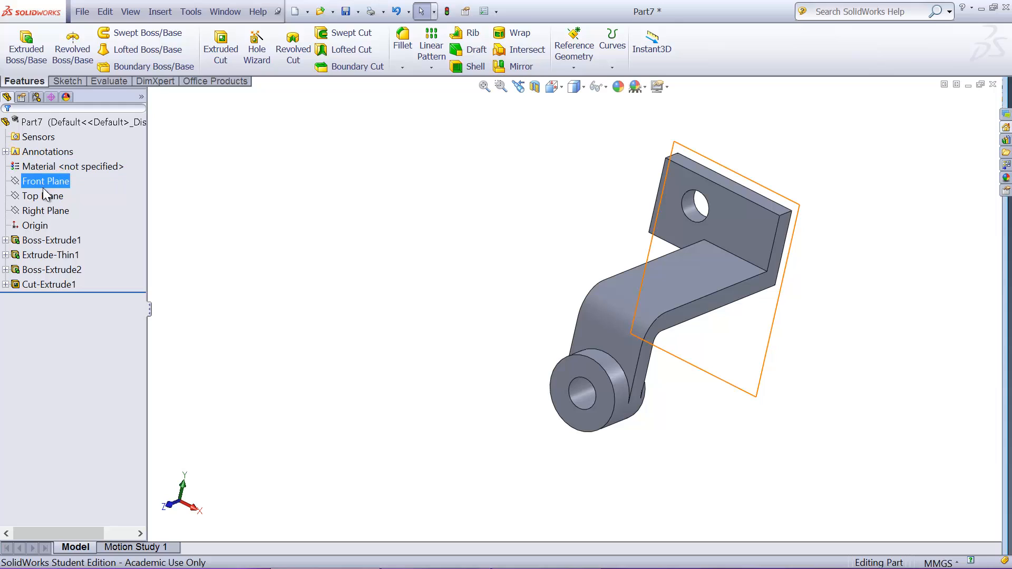
pyautogui.click(42, 196)
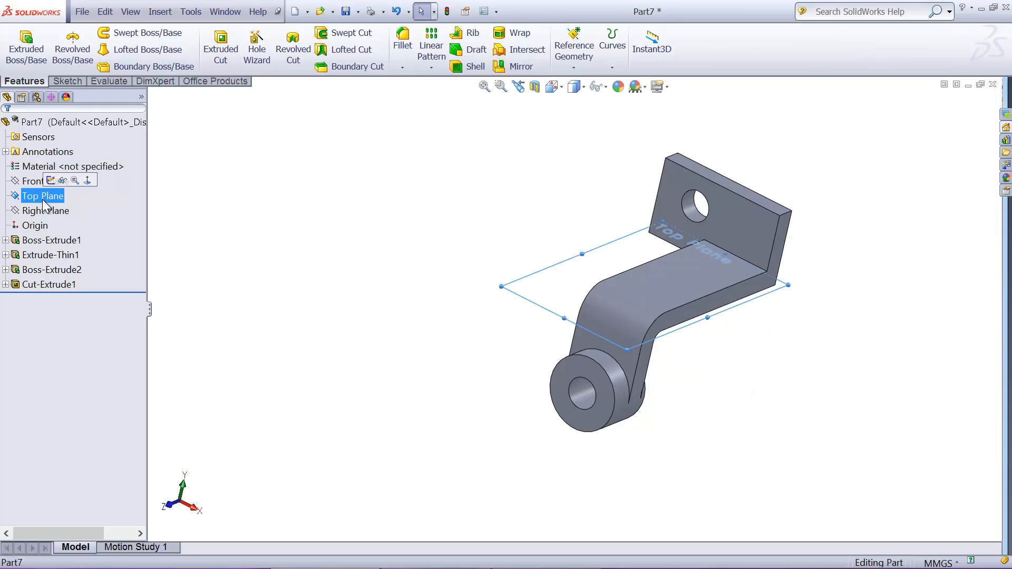
pyautogui.click(452, 219)
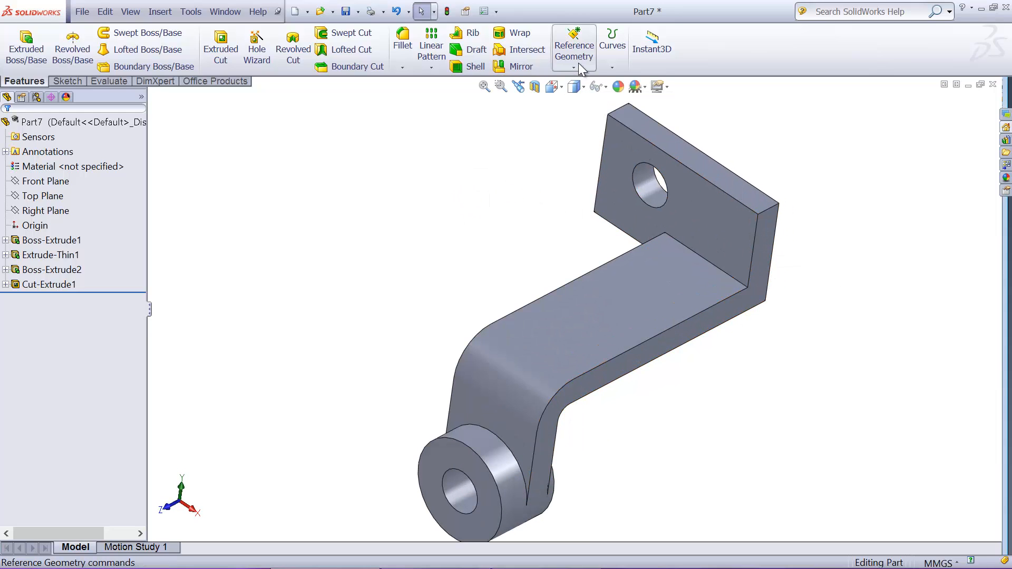
# - Create Plane1 through the boss hole's axis, parallel to the arm's side face
pyautogui.click(574, 51)
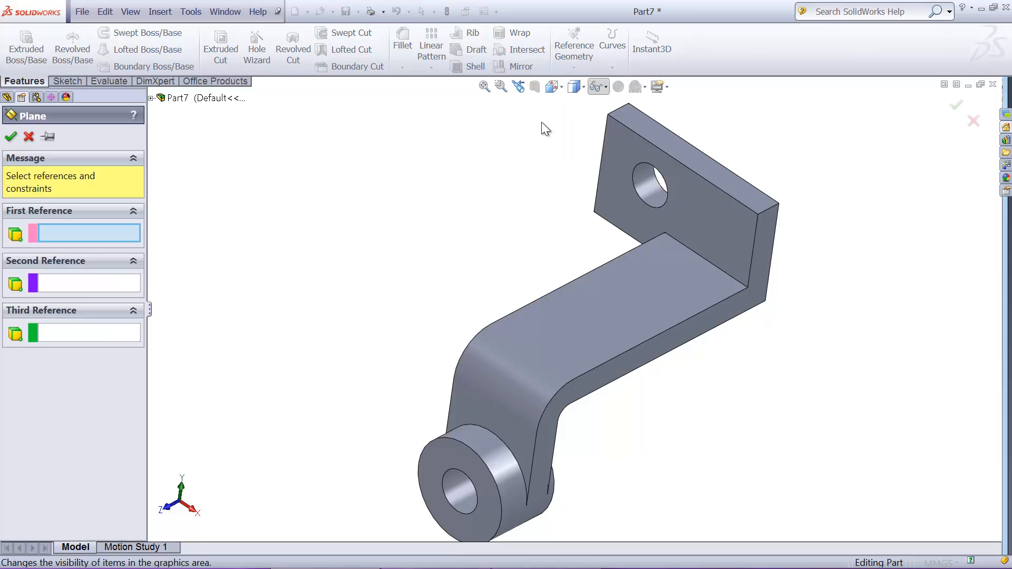
pyautogui.moveTo(380, 484)
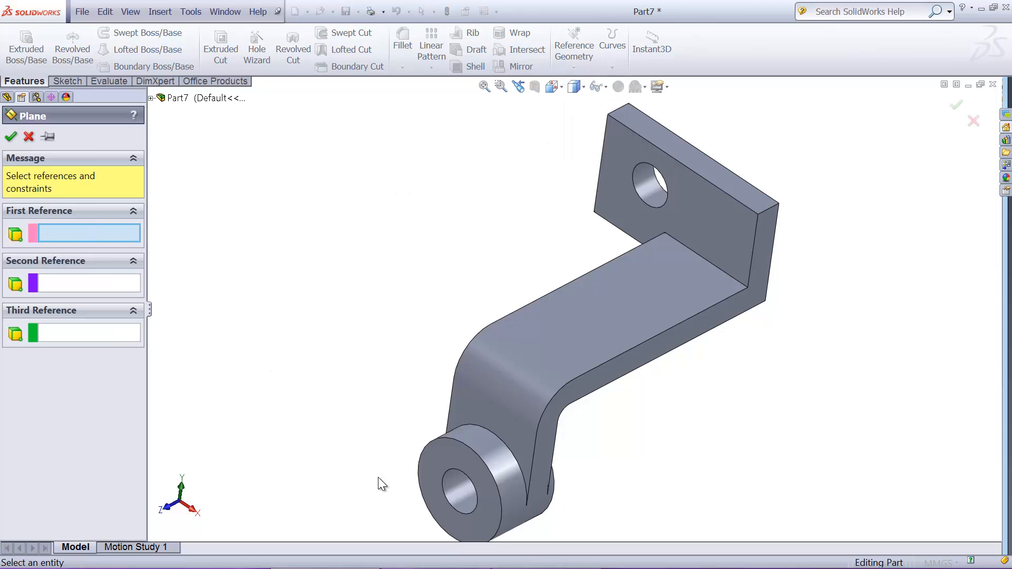
pyautogui.moveTo(457, 499)
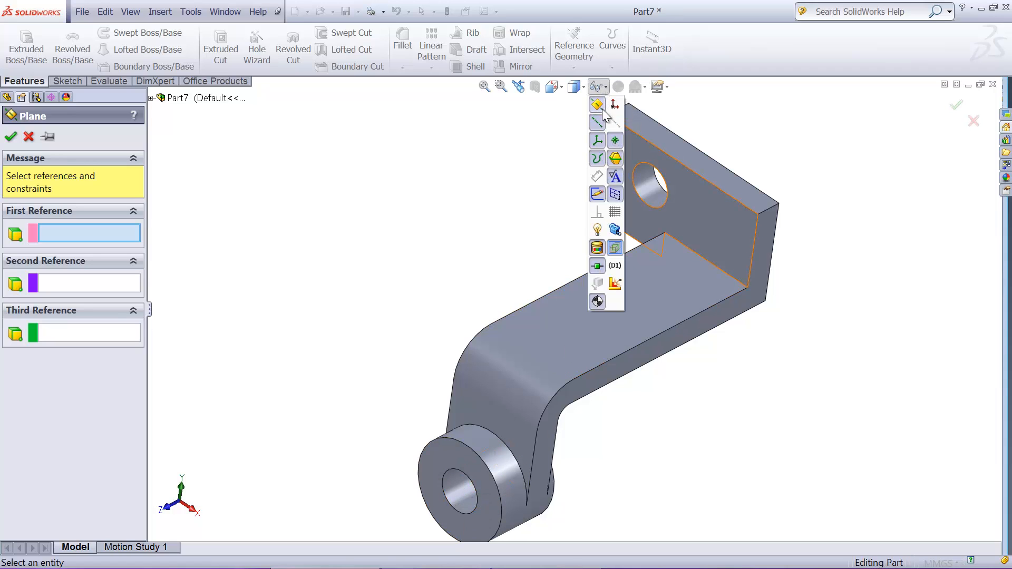
pyautogui.moveTo(614, 121)
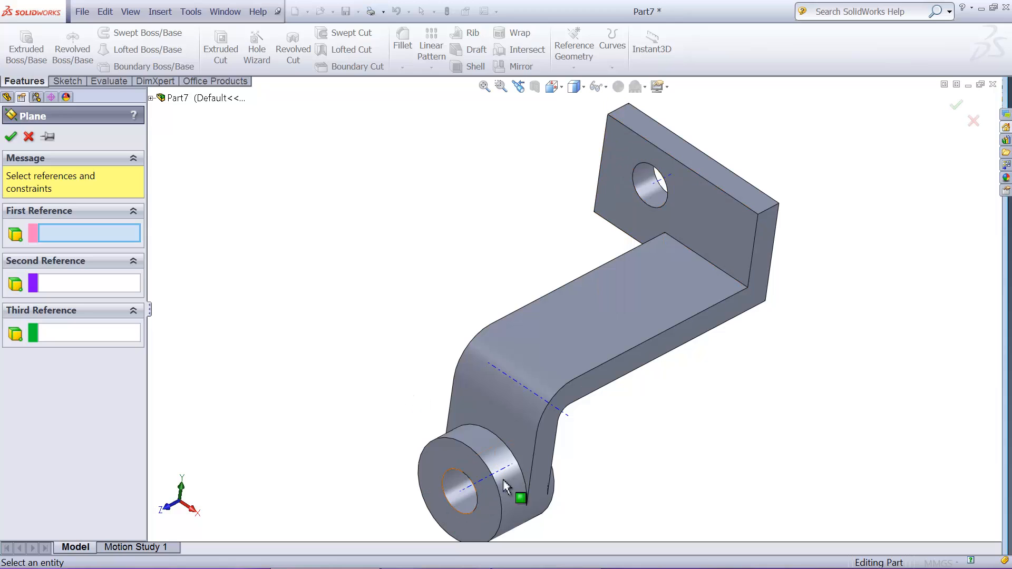
pyautogui.click(477, 487)
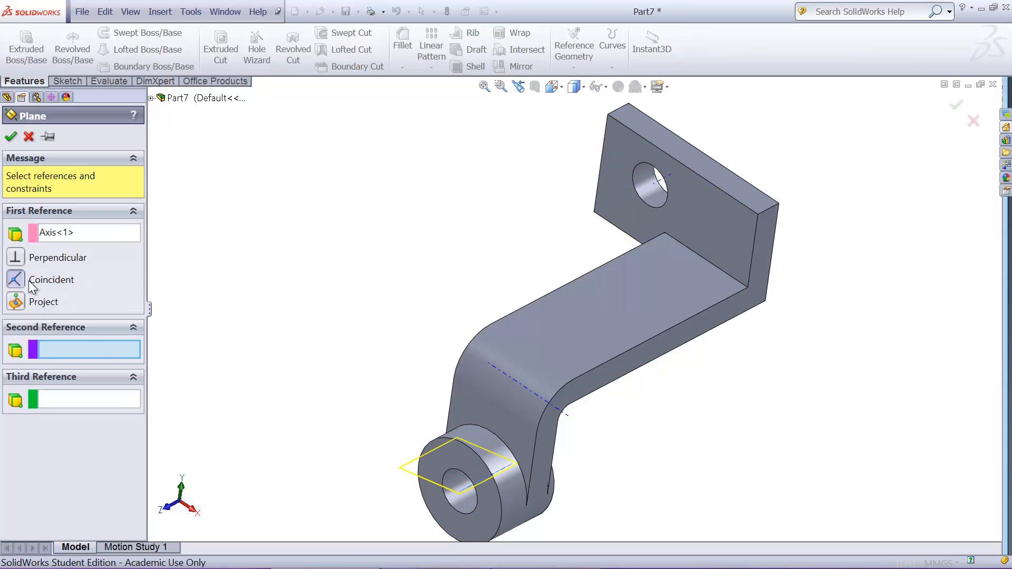
pyautogui.moveTo(69, 353)
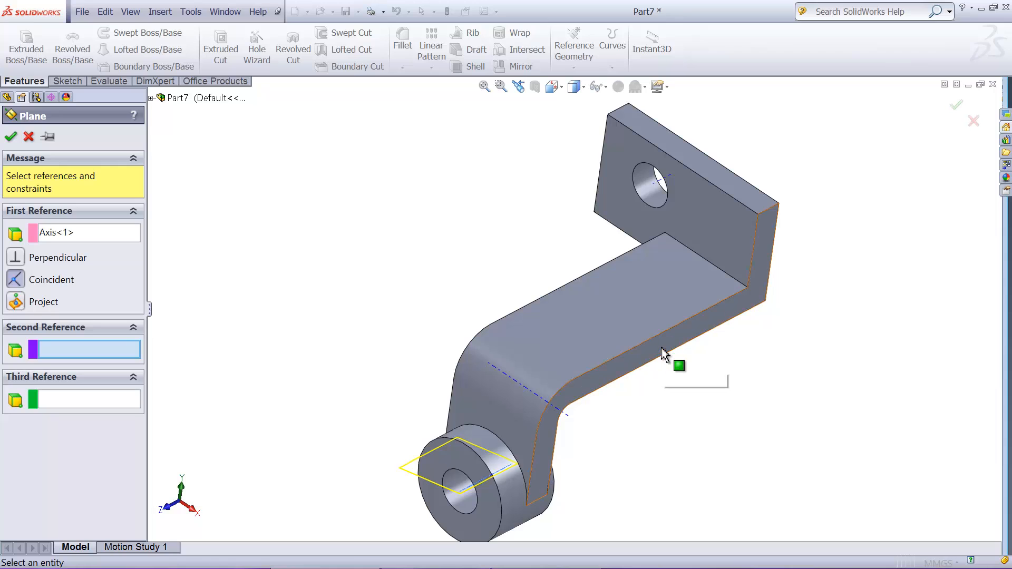
pyautogui.click(679, 365)
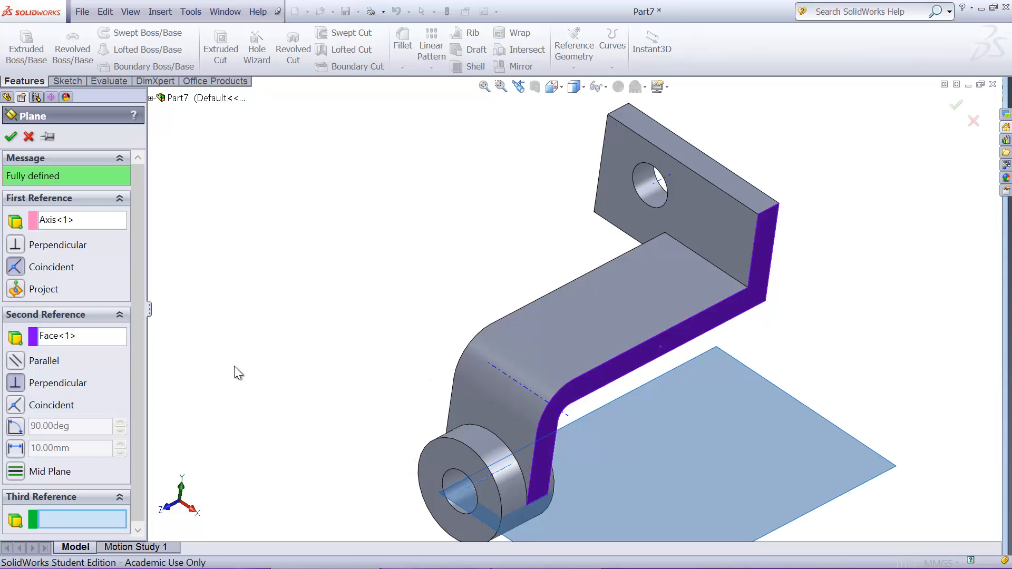
pyautogui.click(16, 360)
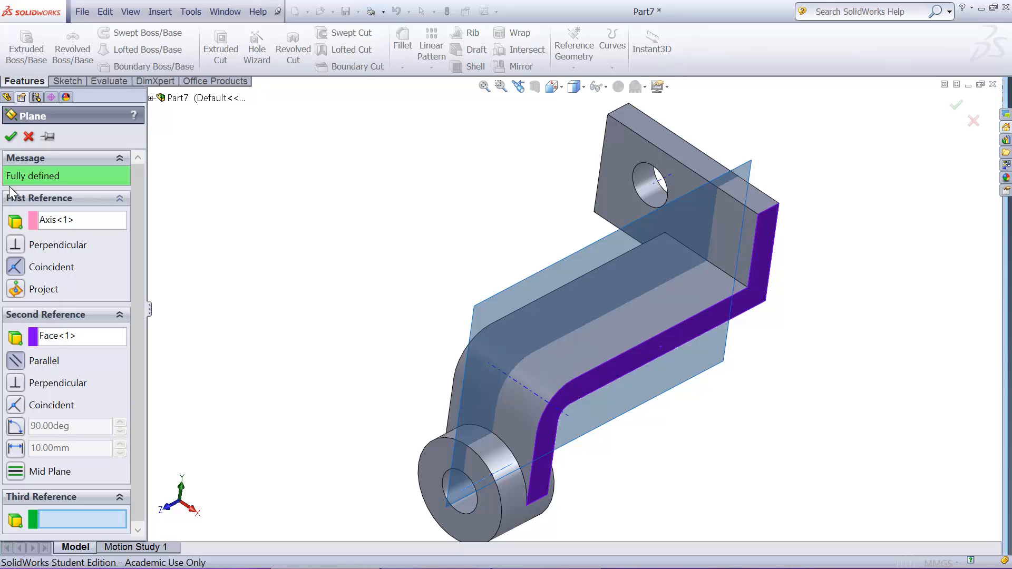
pyautogui.moveTo(52, 181)
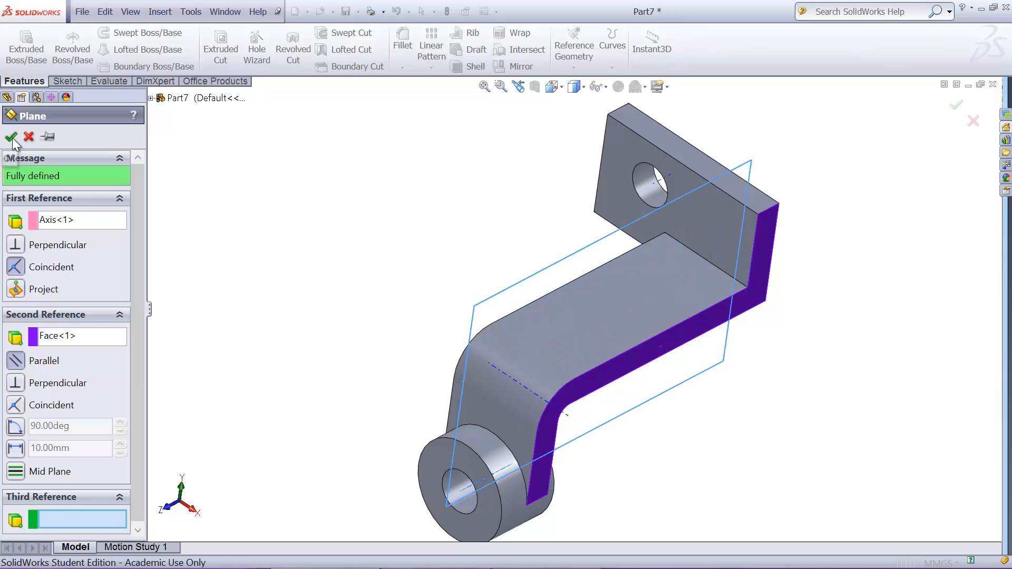
pyautogui.click(11, 137)
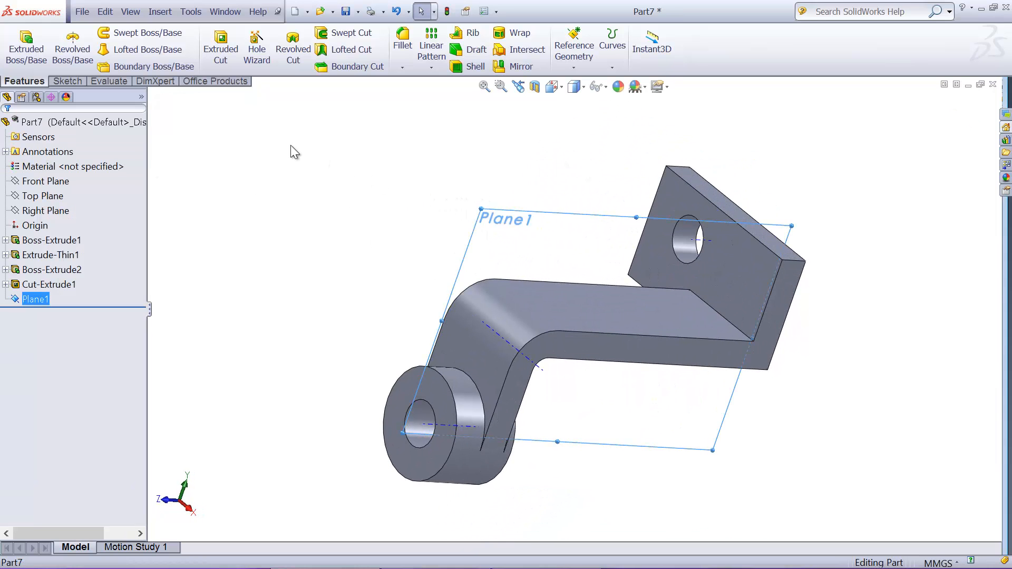
# - Start a new sketch on Plane1
pyautogui.click(66, 81)
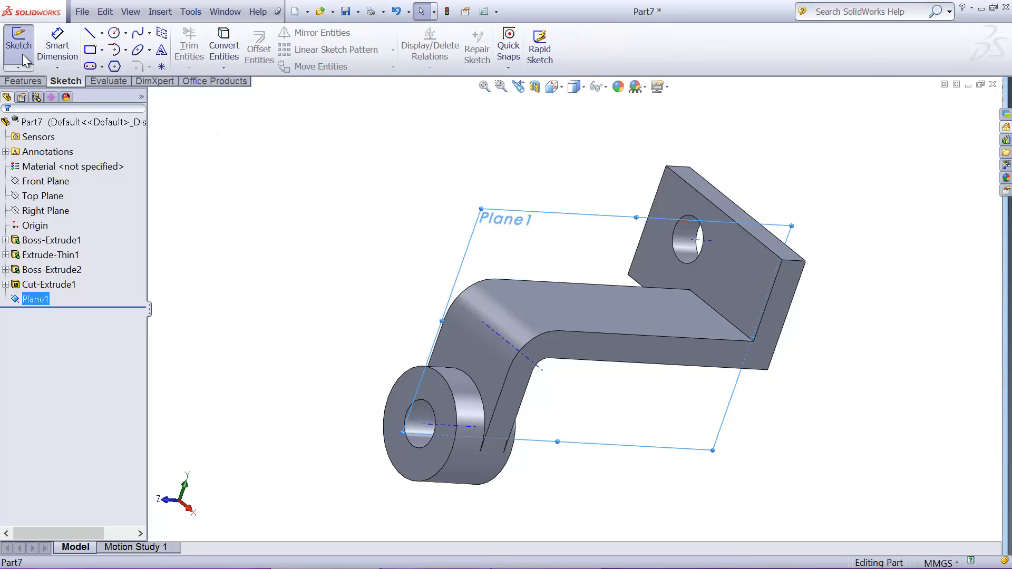
pyautogui.click(18, 46)
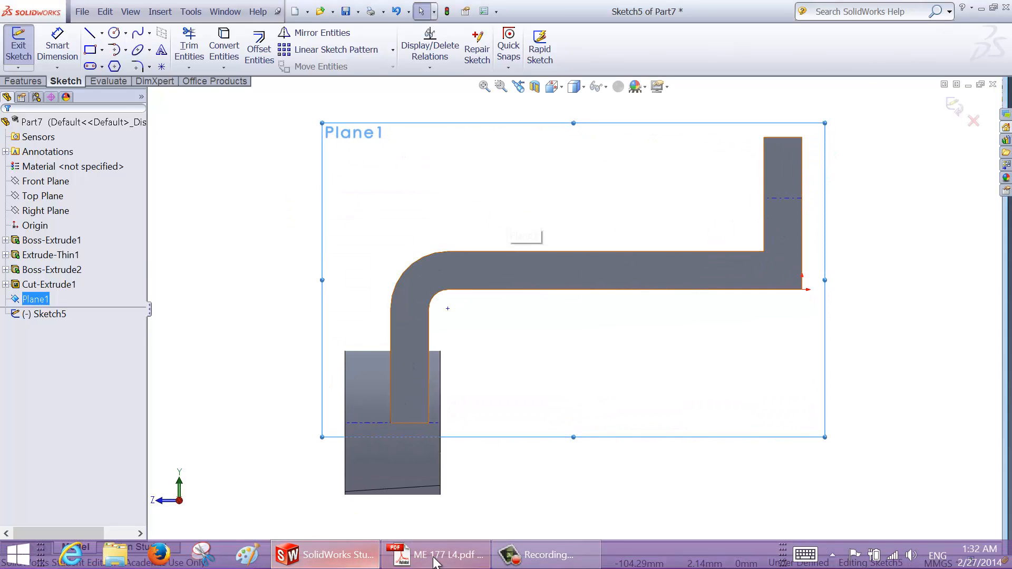
pyautogui.click(439, 555)
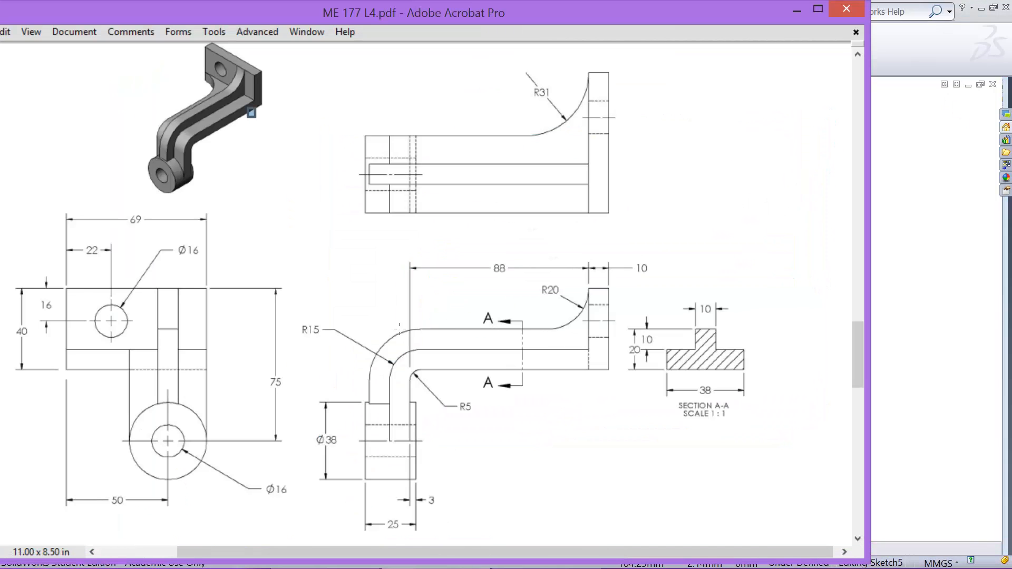
pyautogui.moveTo(433, 332)
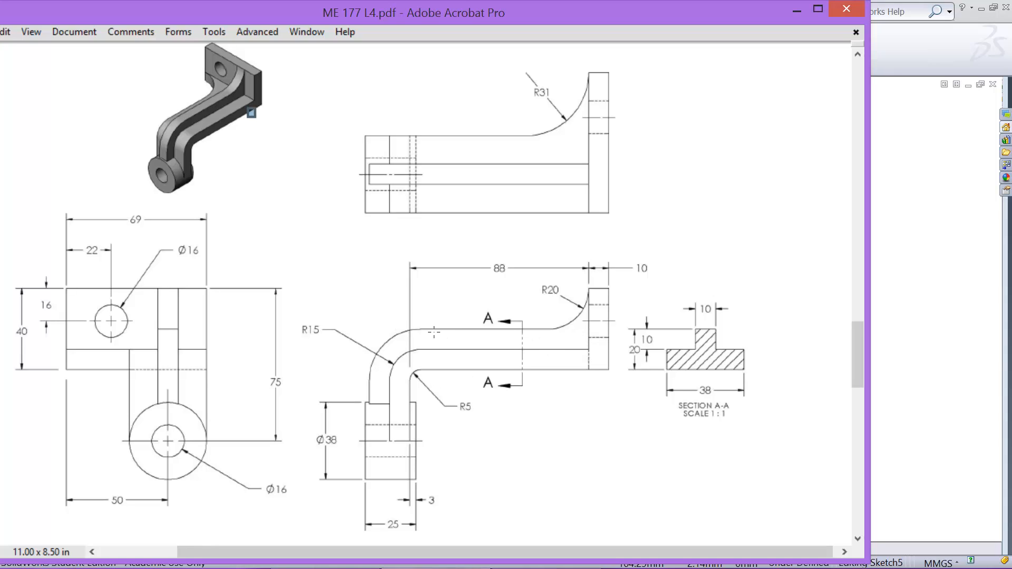
pyautogui.moveTo(416, 360)
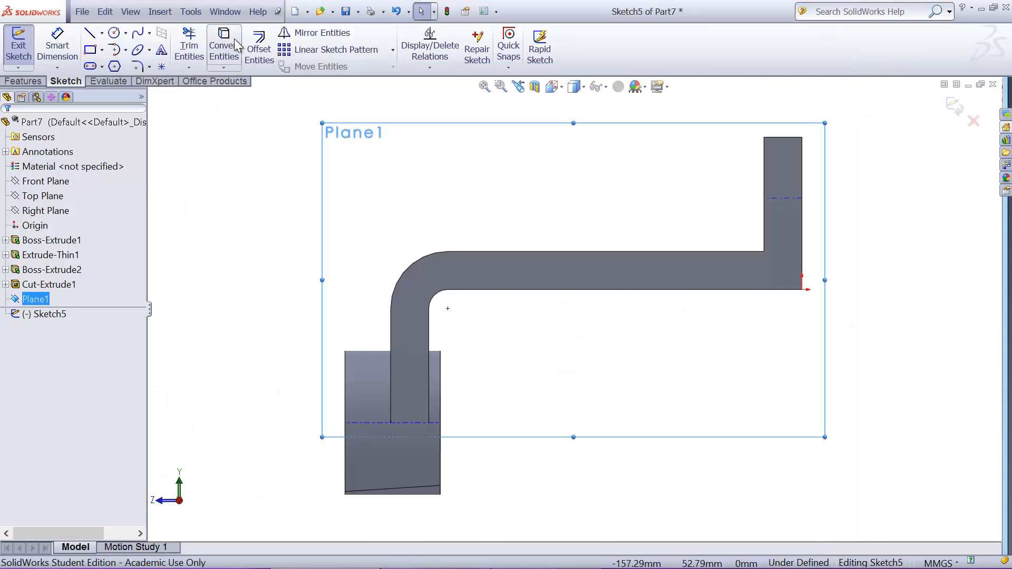
# - Offset the arm edges 10 mm outward and make the curve end coincident with the boss edge
pyautogui.click(259, 46)
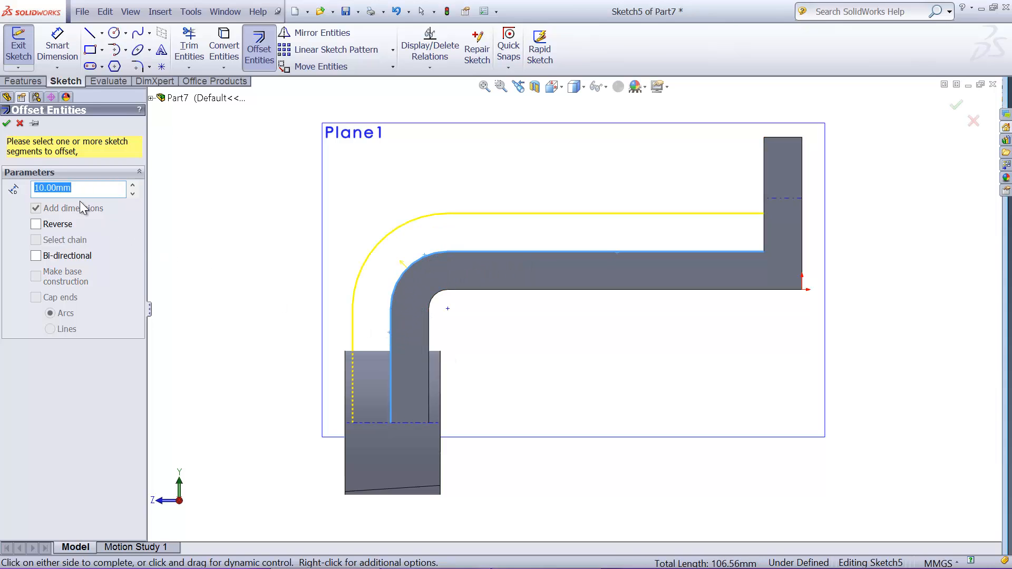
pyautogui.click(6, 123)
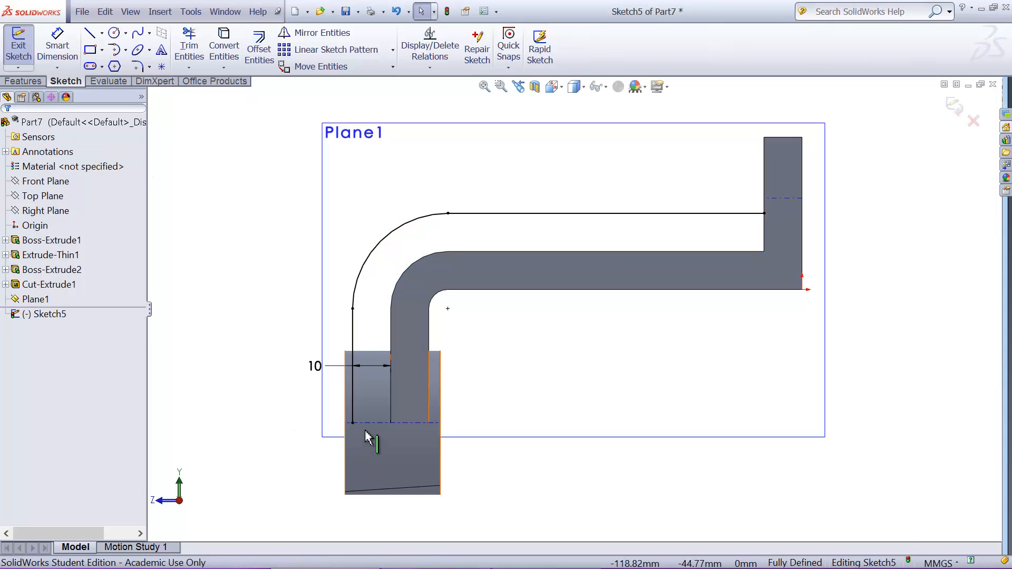
pyautogui.click(352, 376)
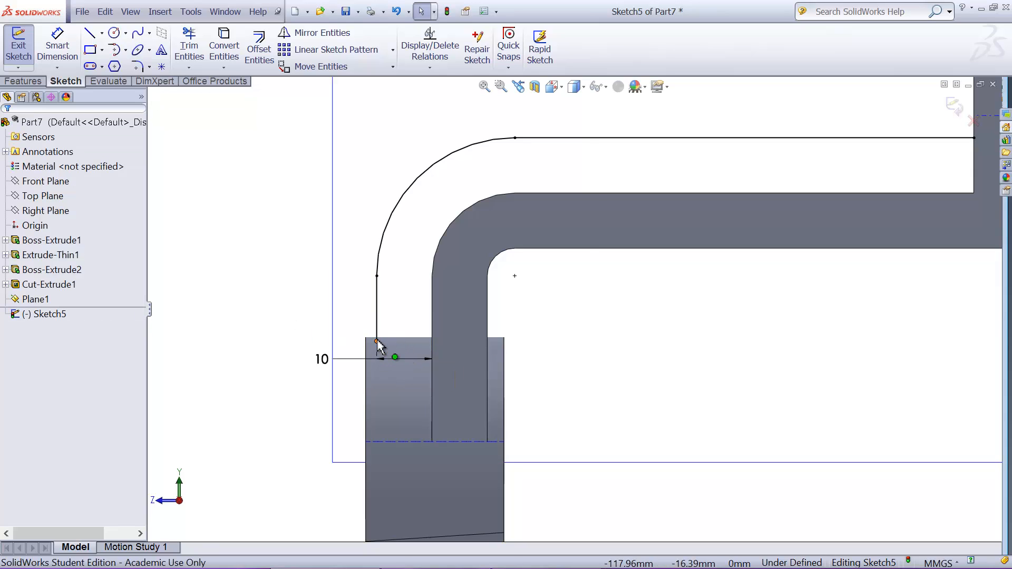
pyautogui.click(376, 342)
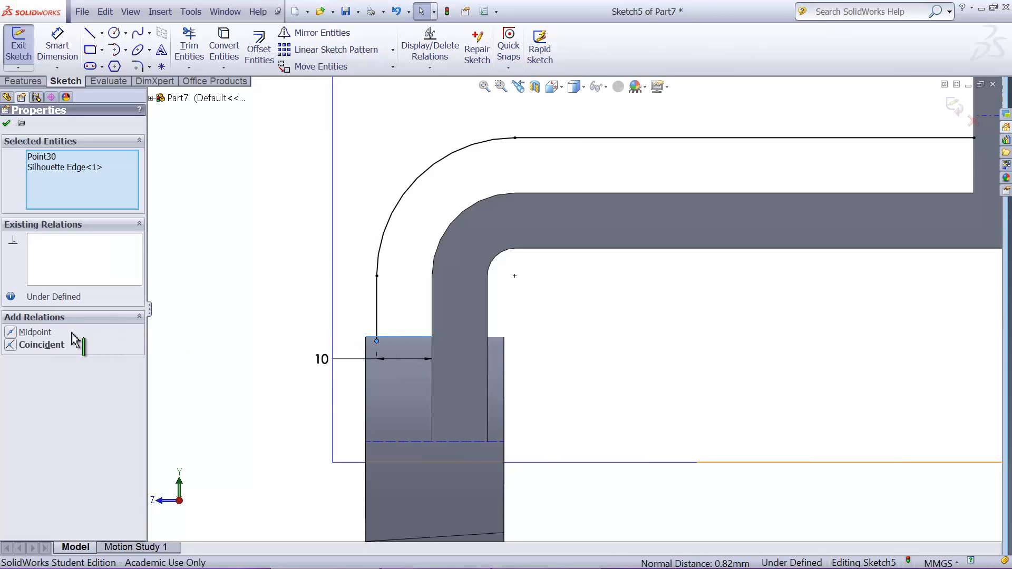
pyautogui.click(41, 345)
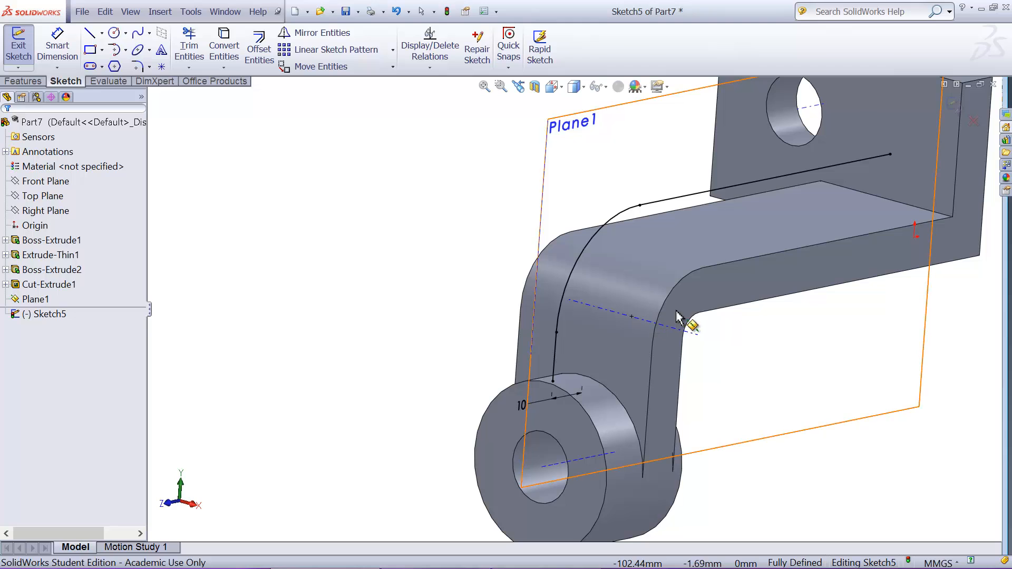
pyautogui.click(434, 554)
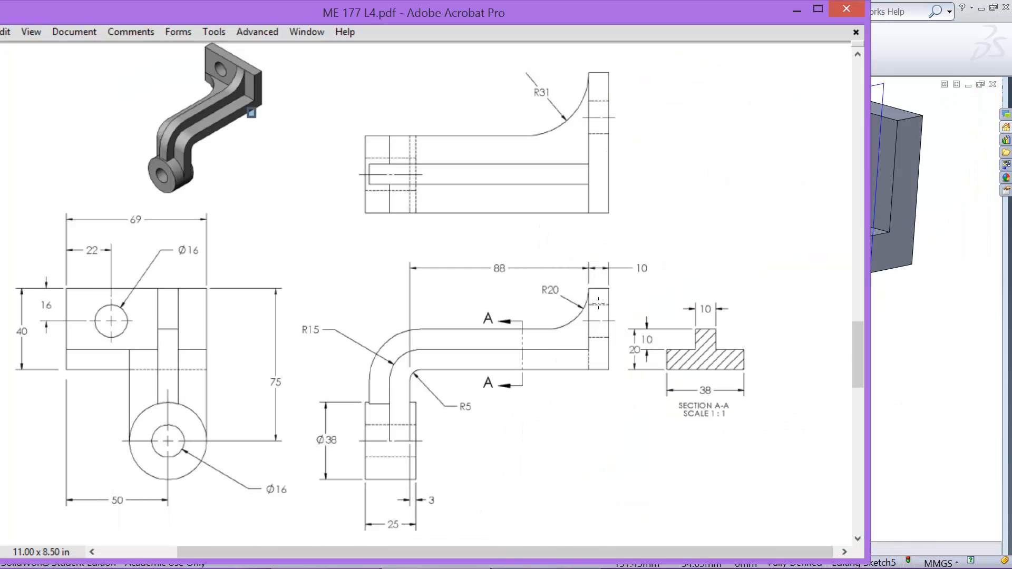
pyautogui.moveTo(661, 319)
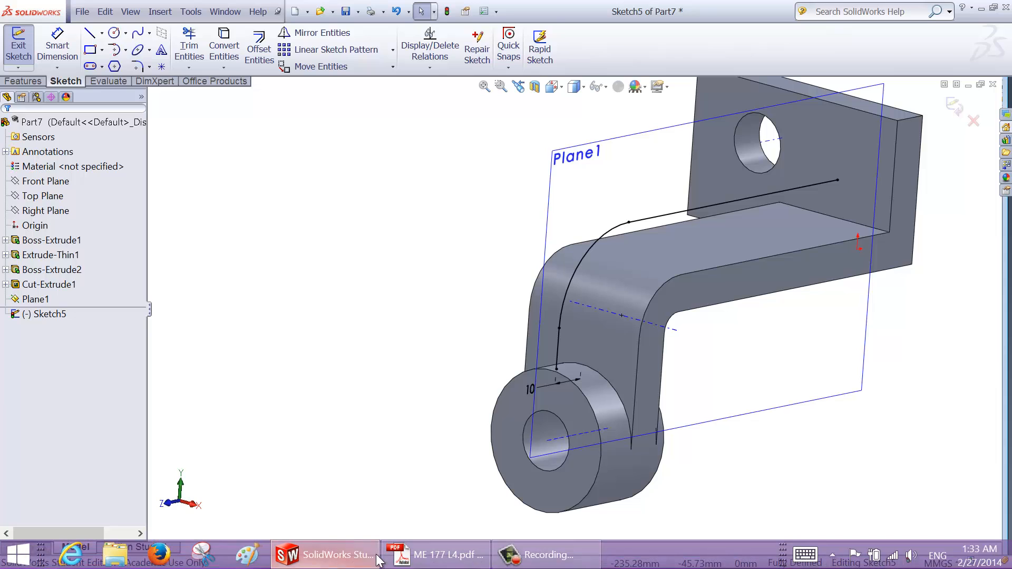
pyautogui.click(439, 555)
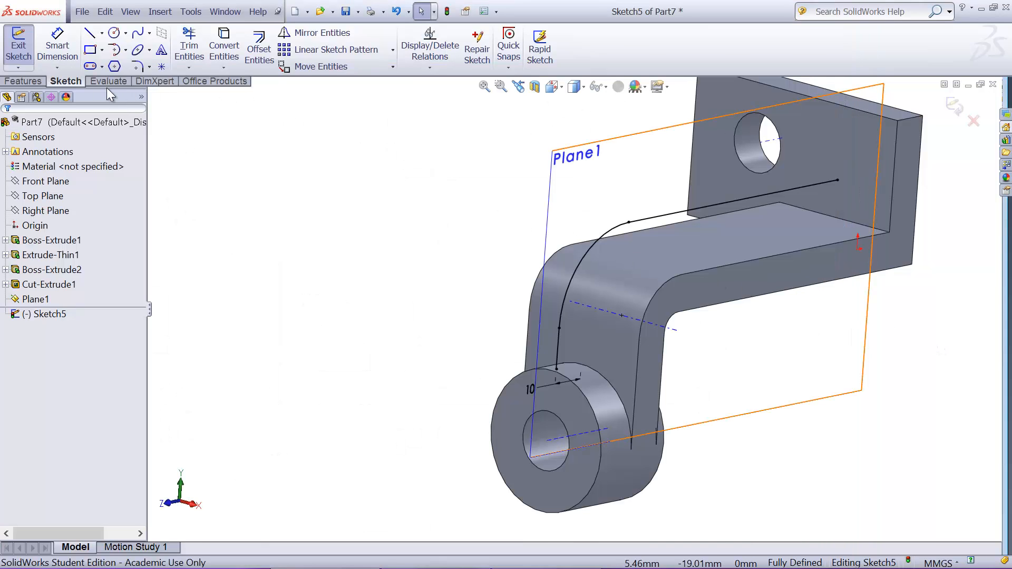
# - Create a 10 mm rib from the offset sketch with the material side flipped toward the arm
pyautogui.click(24, 81)
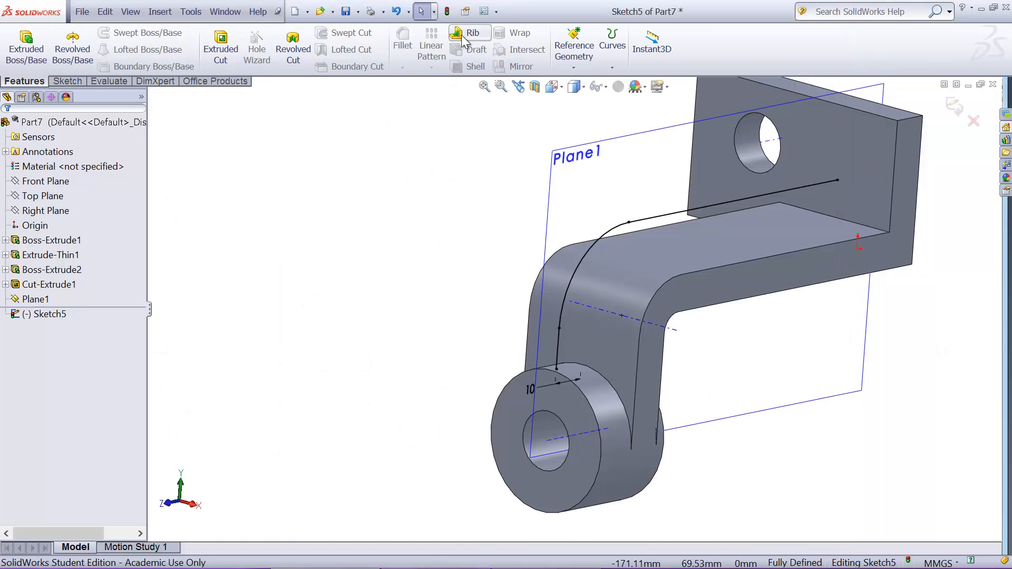
pyautogui.click(472, 32)
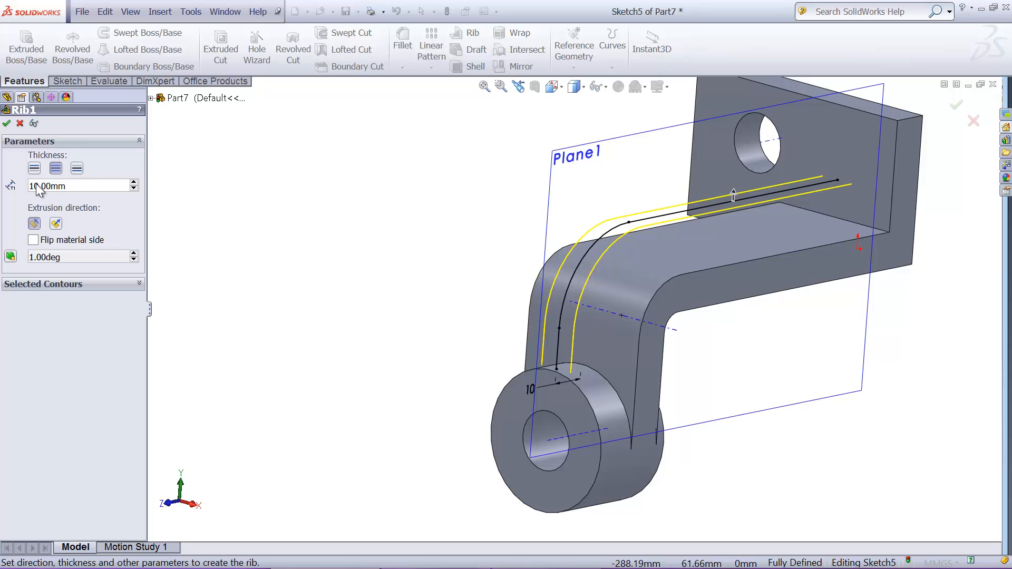
pyautogui.moveTo(55, 168)
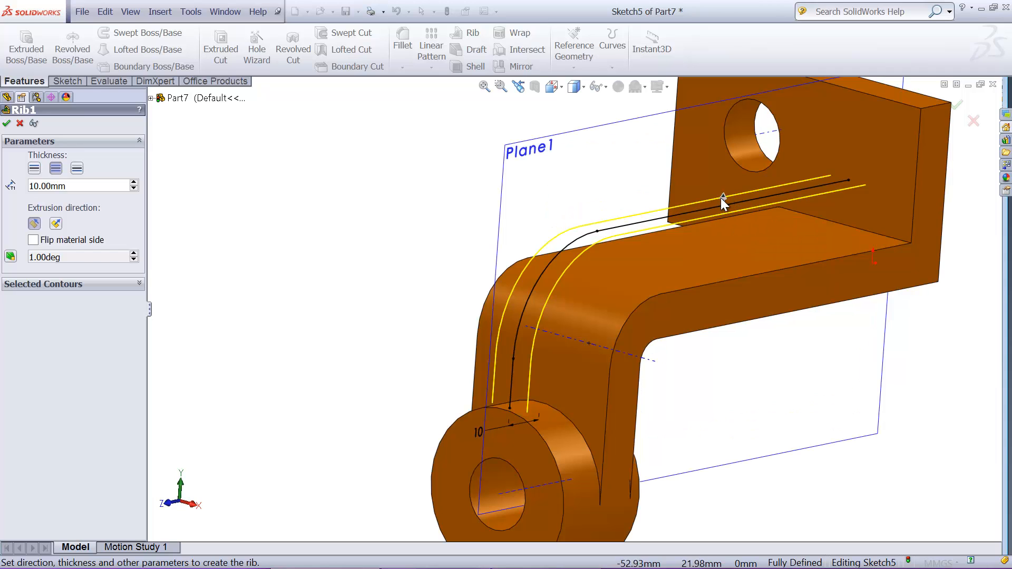
pyautogui.click(34, 239)
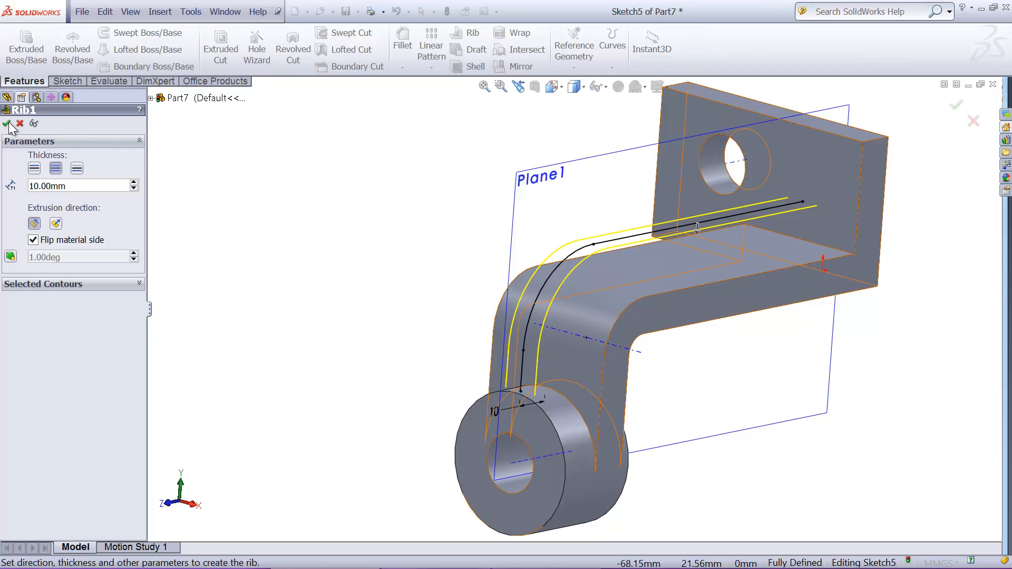
pyautogui.click(7, 123)
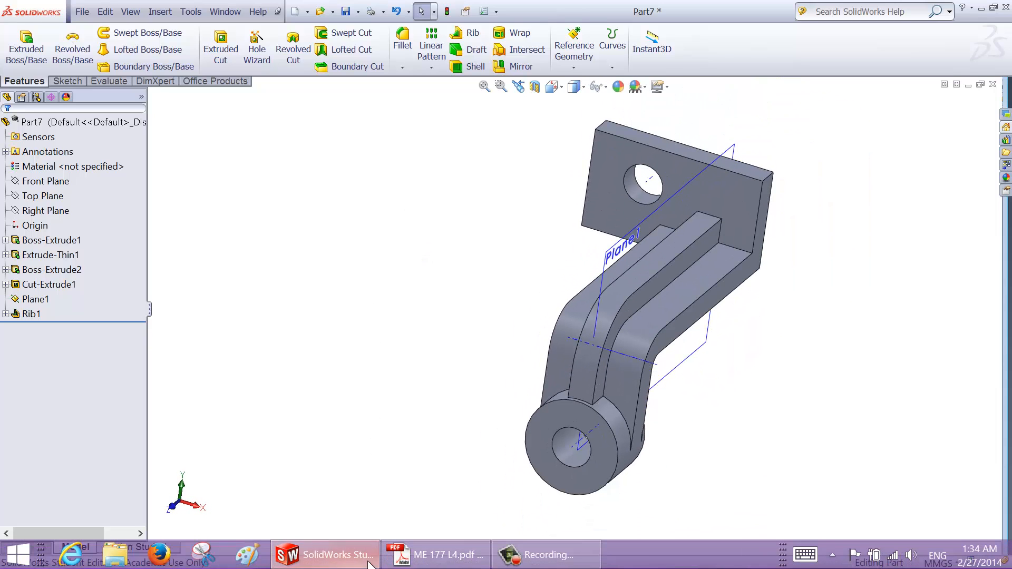
# - Add a 20 mm constant-radius fillet on the edge where the rib meets the back plate
pyautogui.click(440, 555)
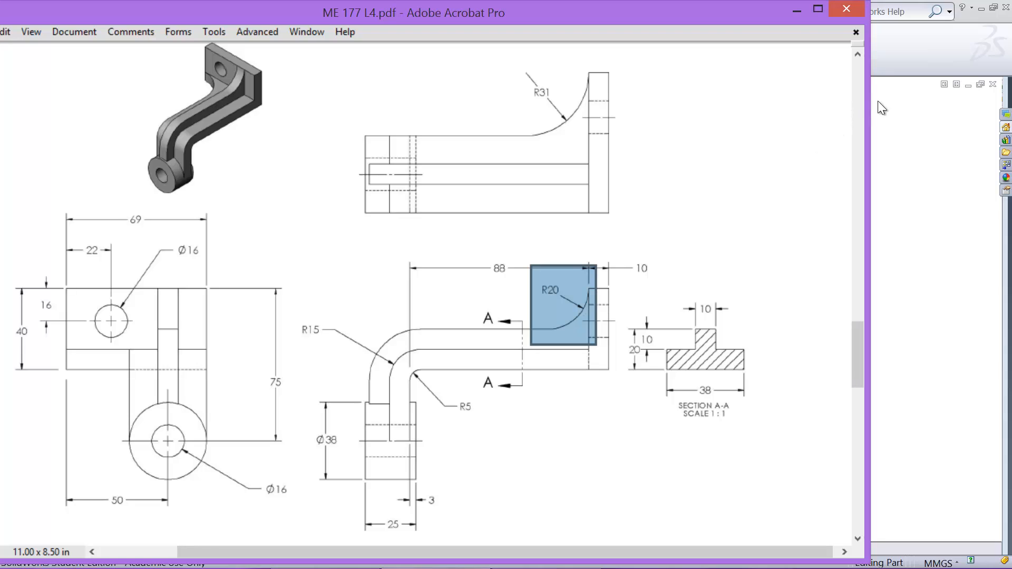
pyautogui.moveTo(869, 106)
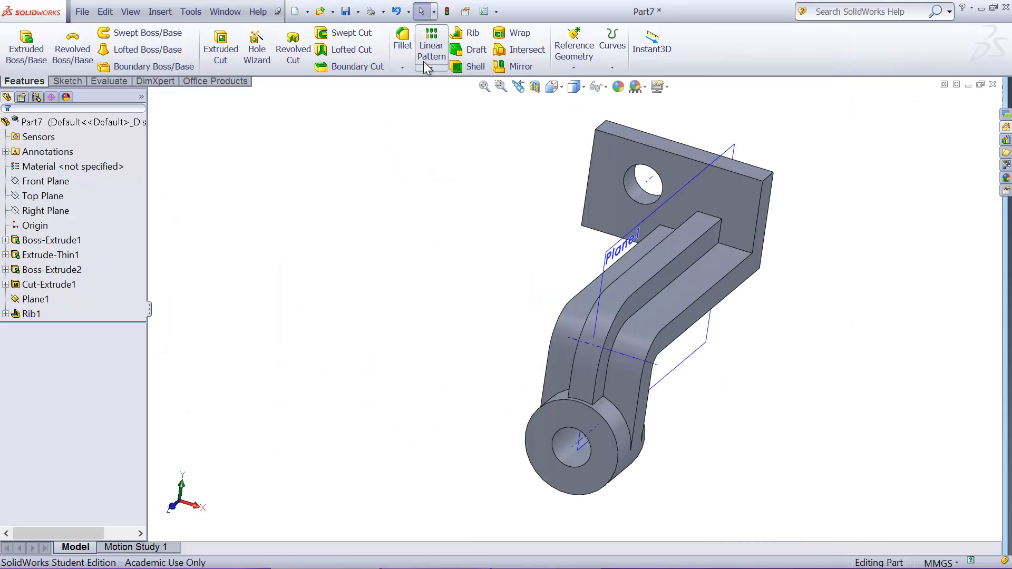
pyautogui.click(402, 44)
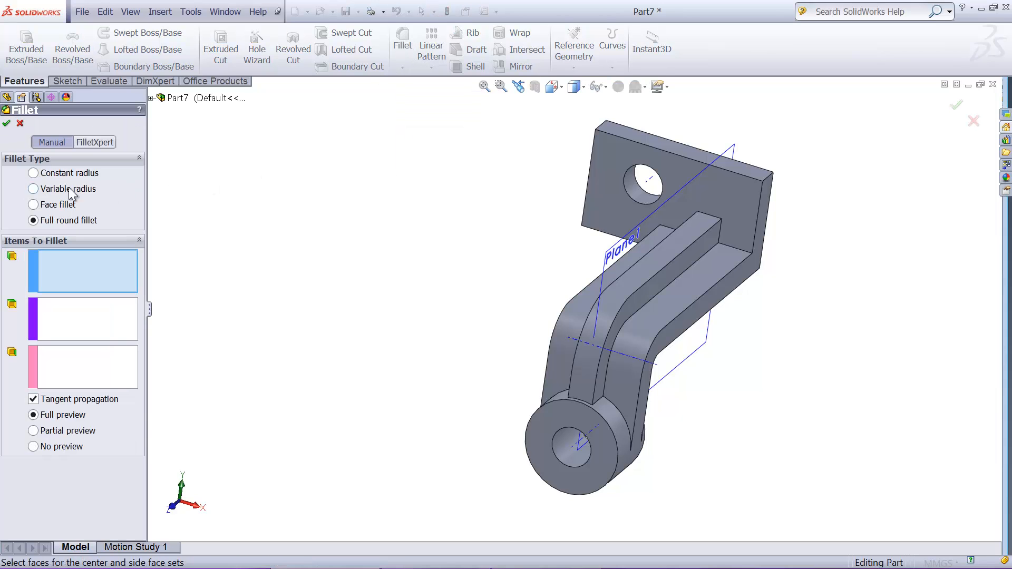
pyautogui.click(33, 173)
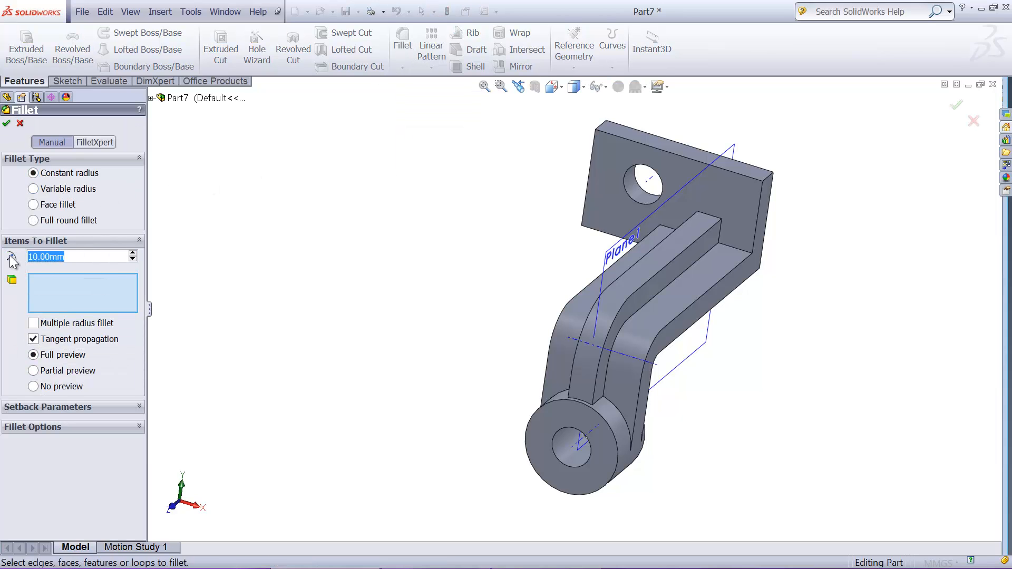
pyautogui.write('20')
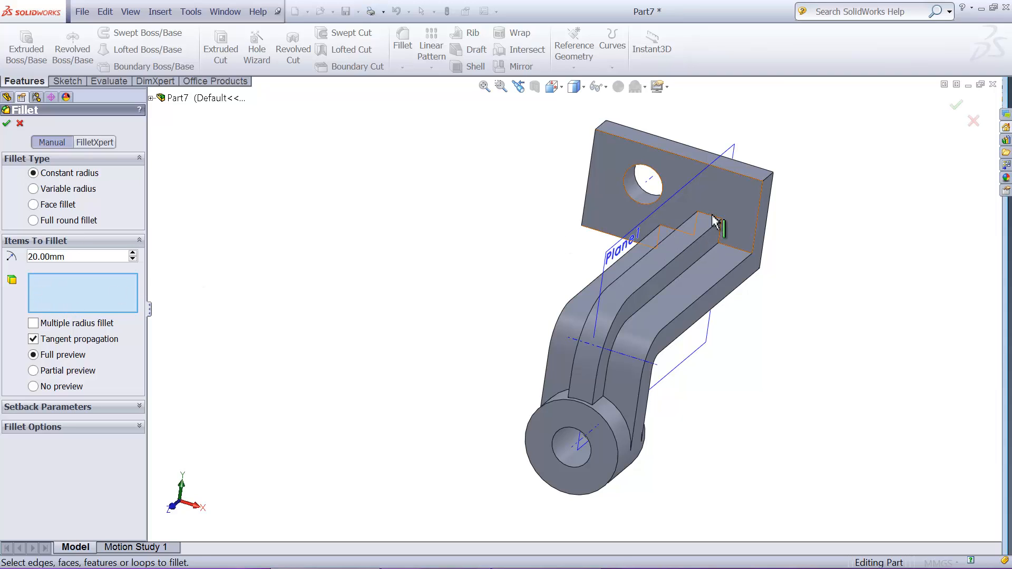
pyautogui.click(715, 223)
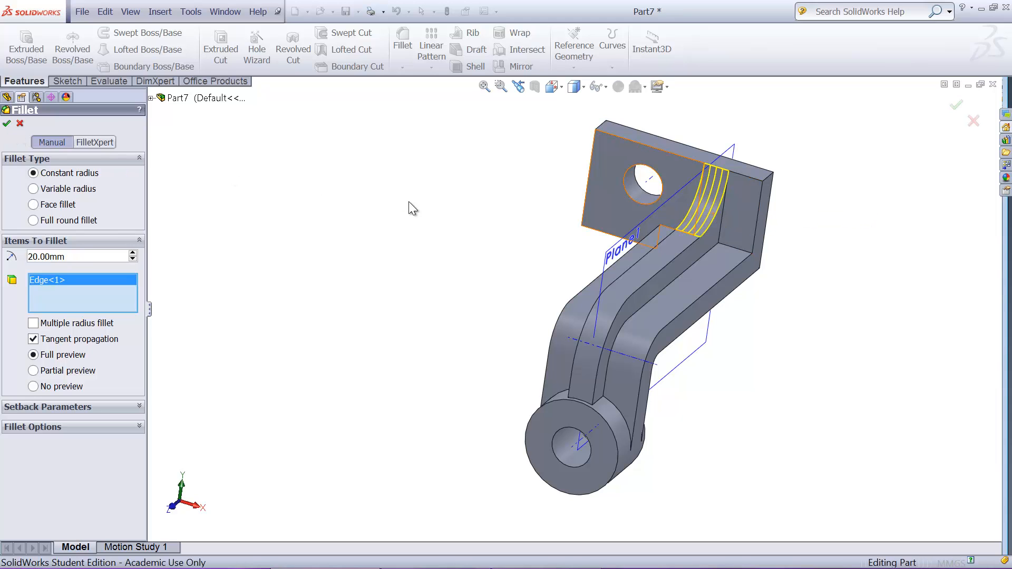
pyautogui.click(6, 123)
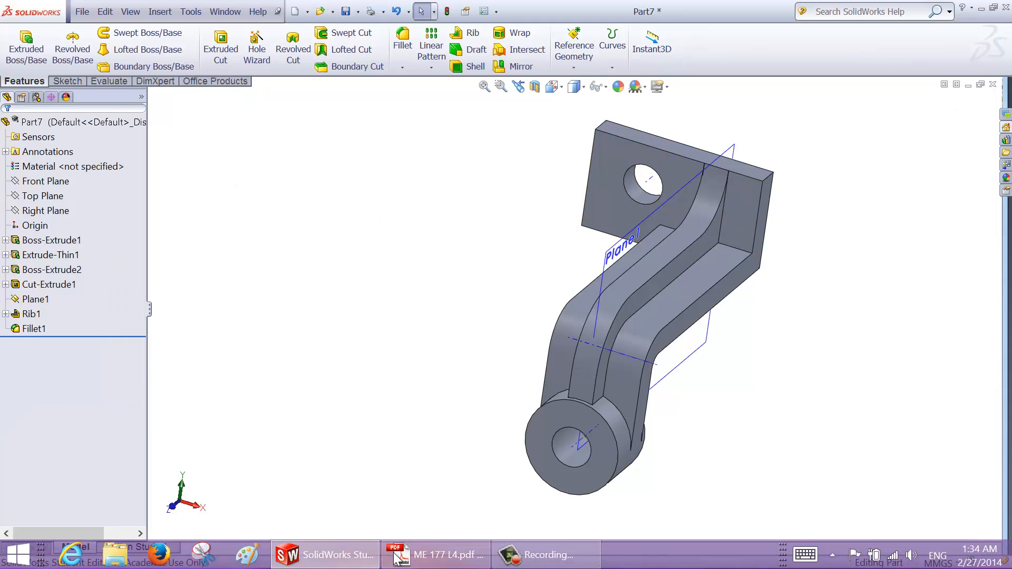
# - Add a 31 mm Fillet2 on the inner arm-to-plate corner edge, then hide Plane1
pyautogui.click(435, 554)
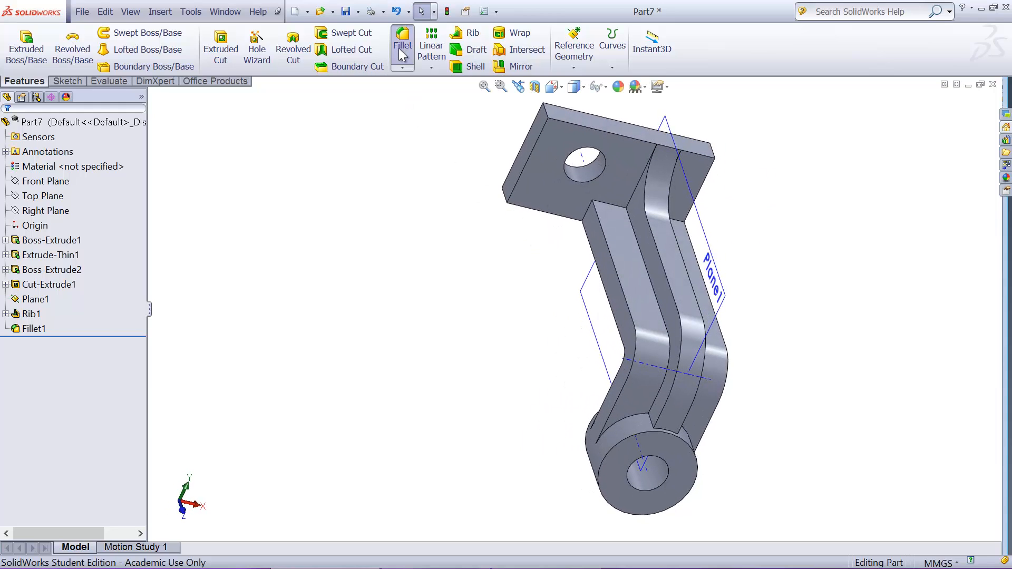
pyautogui.click(401, 45)
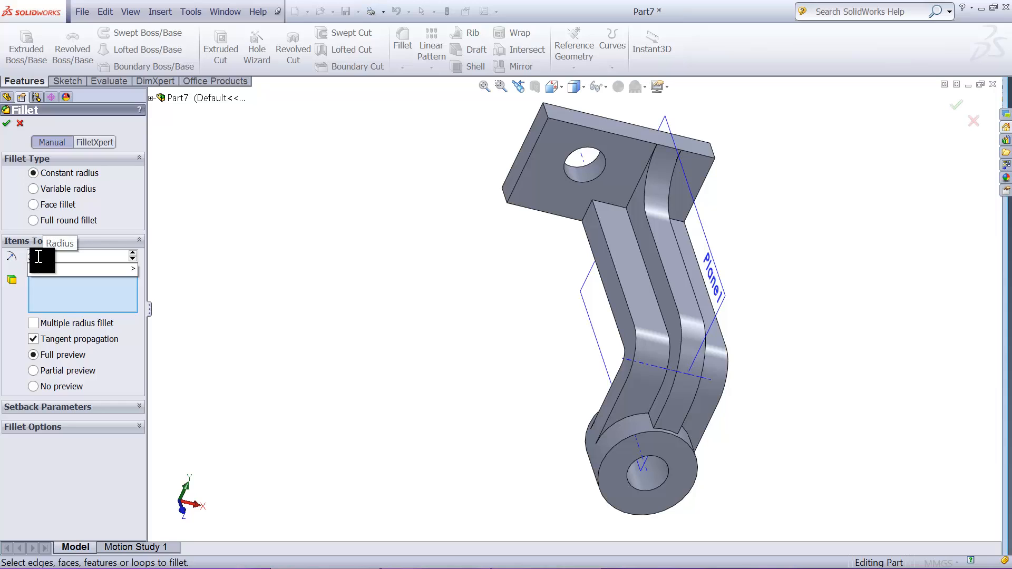
pyautogui.click(590, 210)
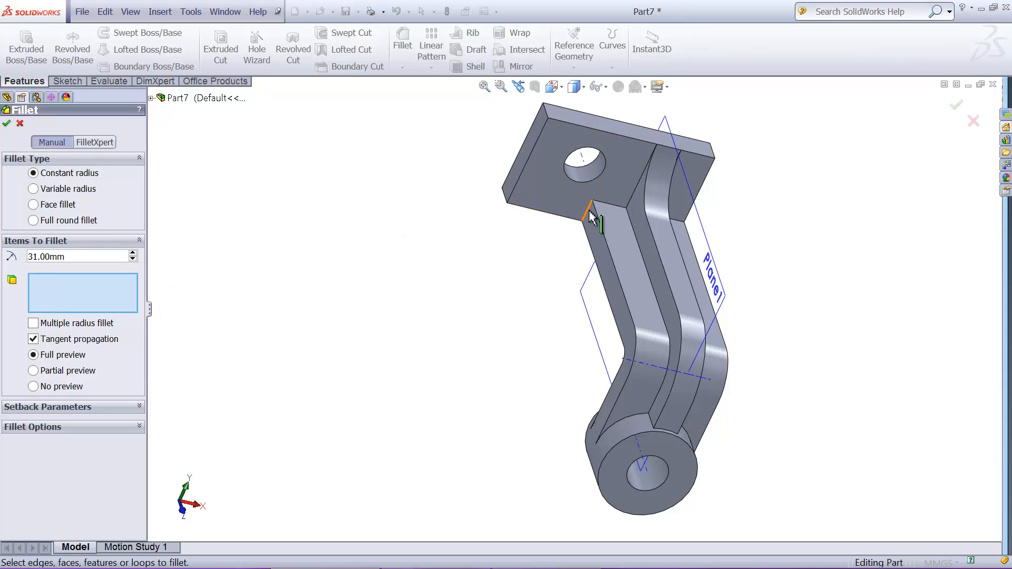
pyautogui.click(589, 206)
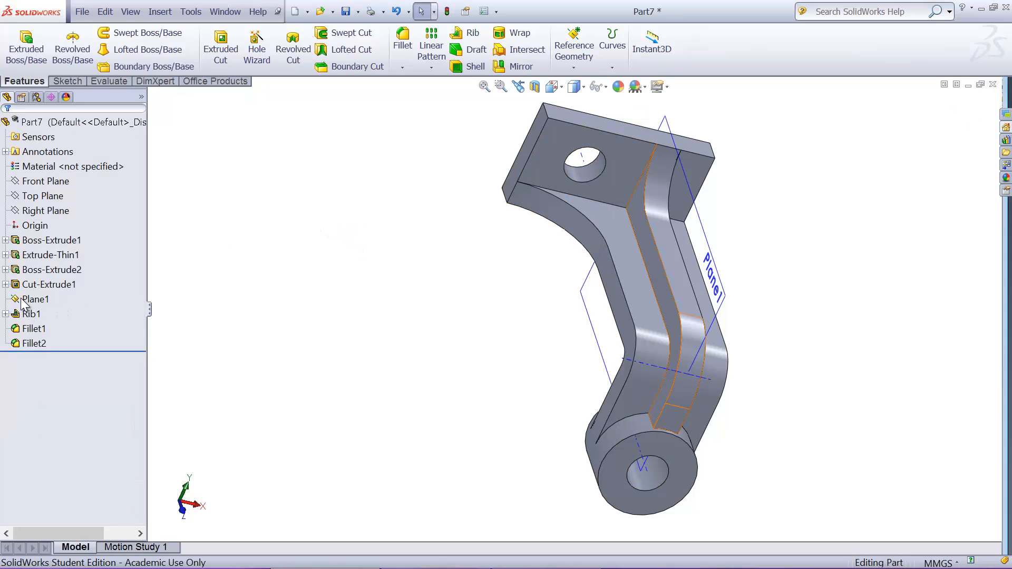
pyautogui.click(35, 299)
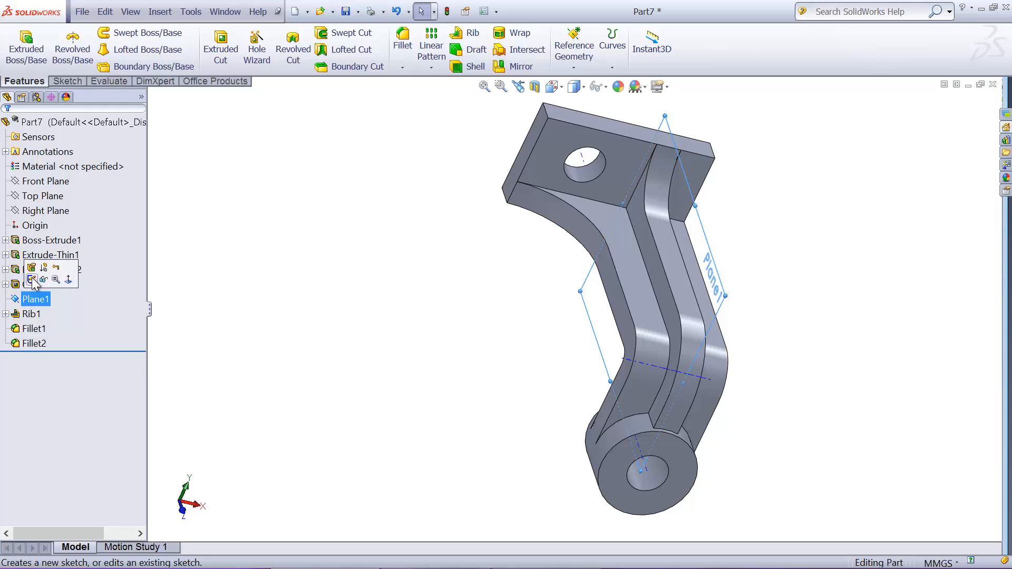
pyautogui.click(51, 269)
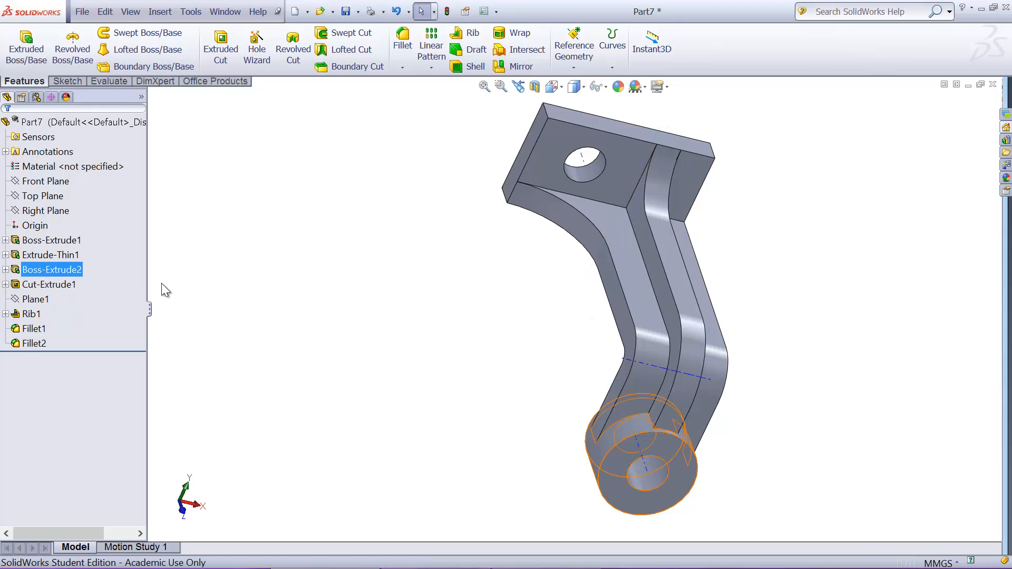